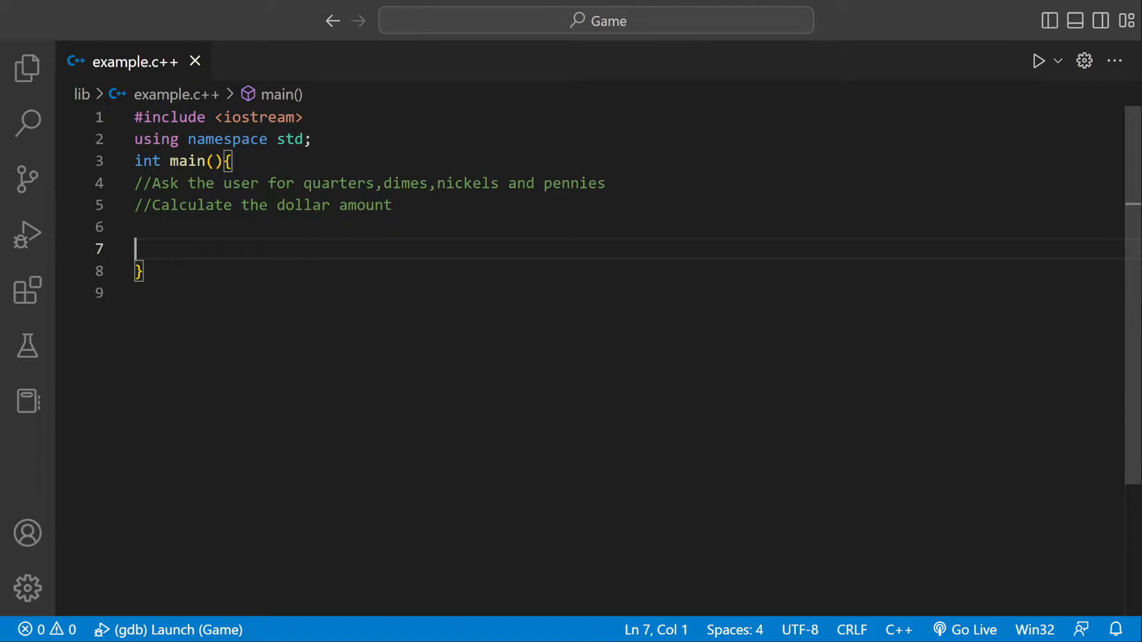
Inside main() declare int qtr; int dime; int nickel; int penny; on separate lines.
{"action": "double_click", "coordinate": [573, 183]}
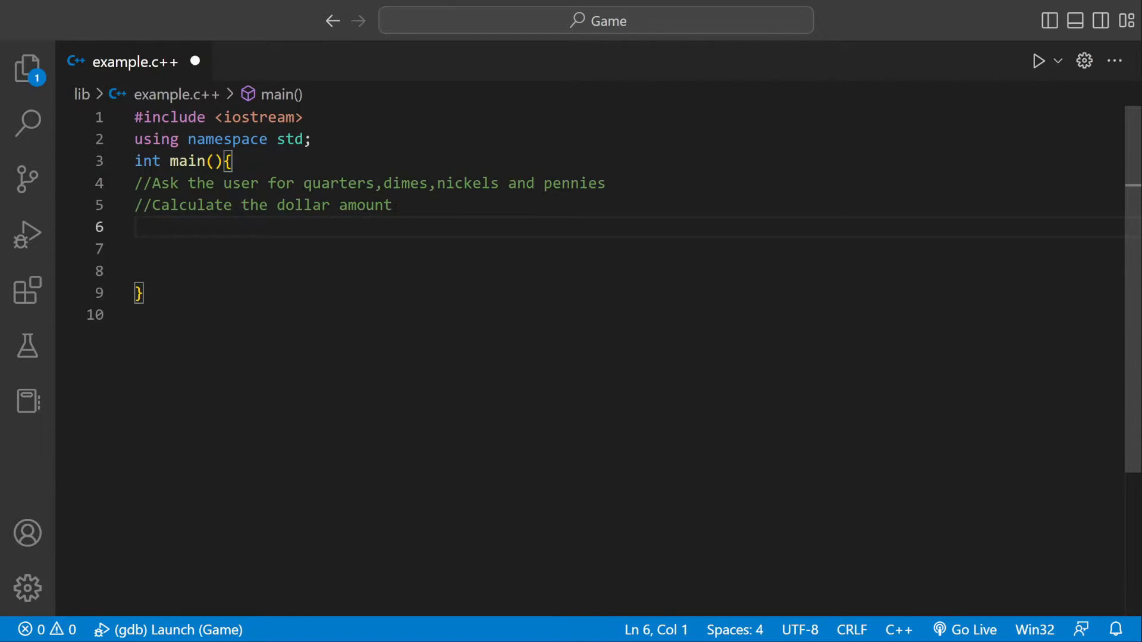
{"action": "type", "text": "int q"}
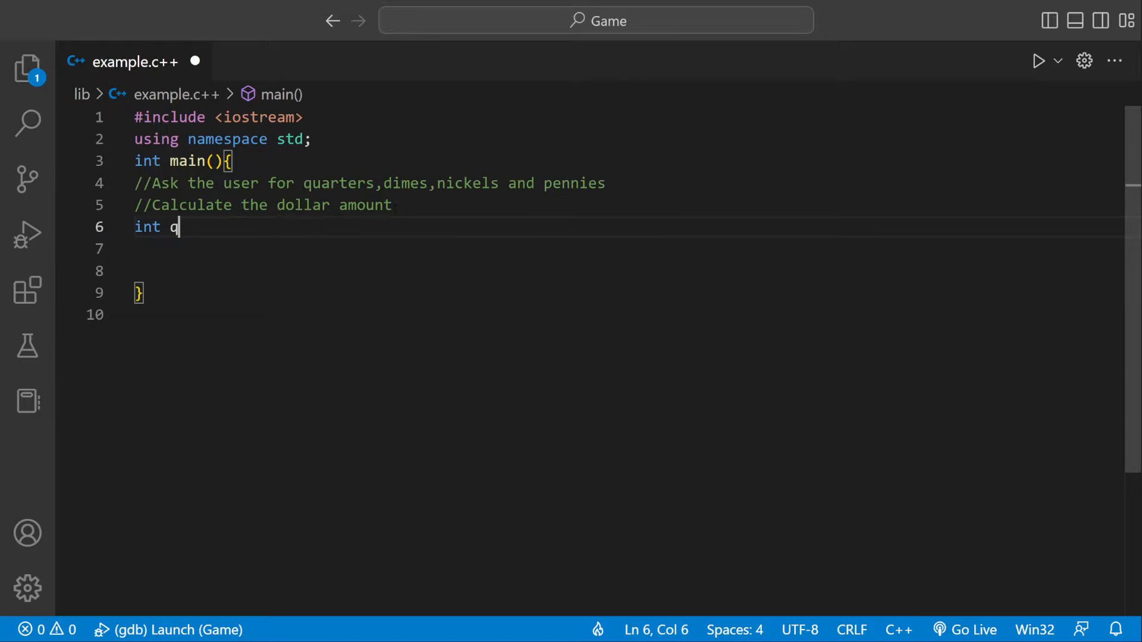
{"action": "type", "text": "tr;"}
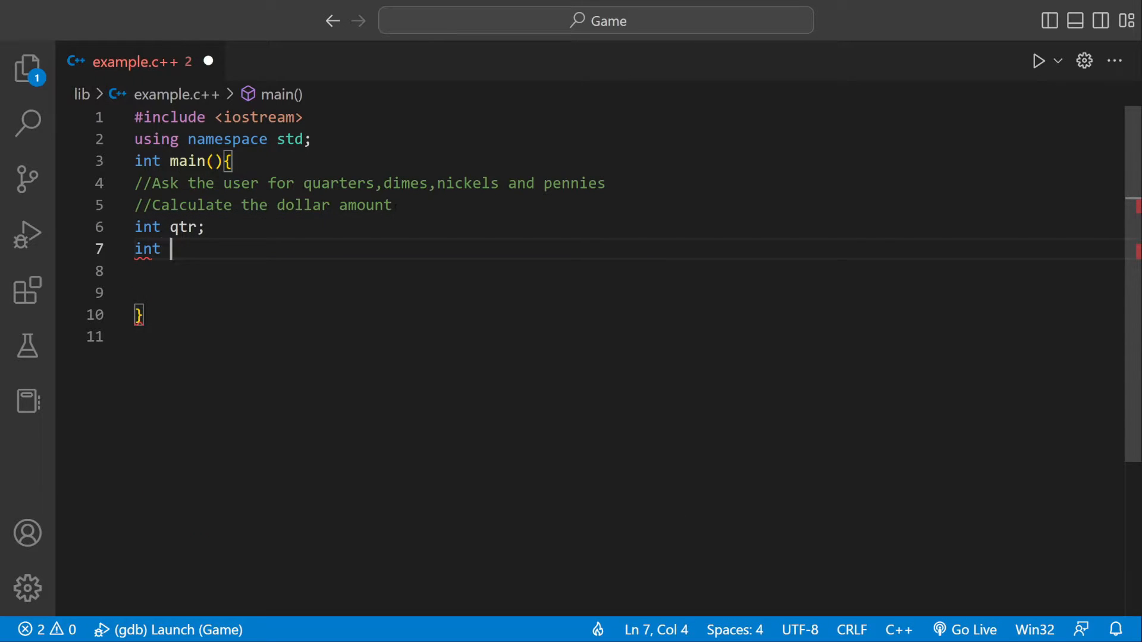
{"action": "type", "text": "dime;"}
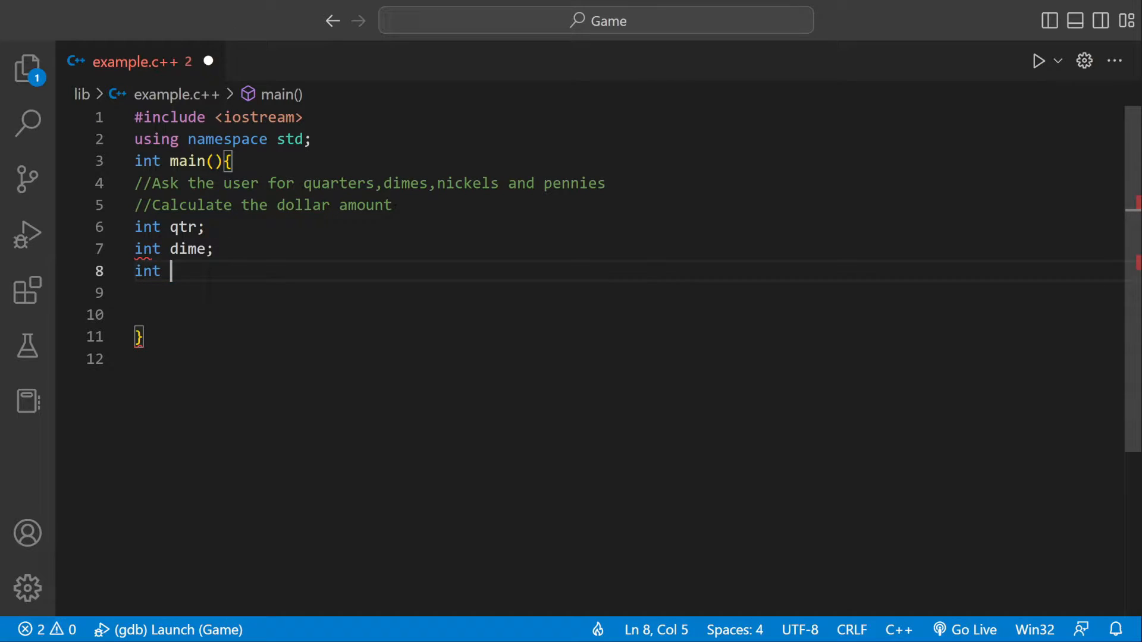
{"action": "type", "text": "nickel"}
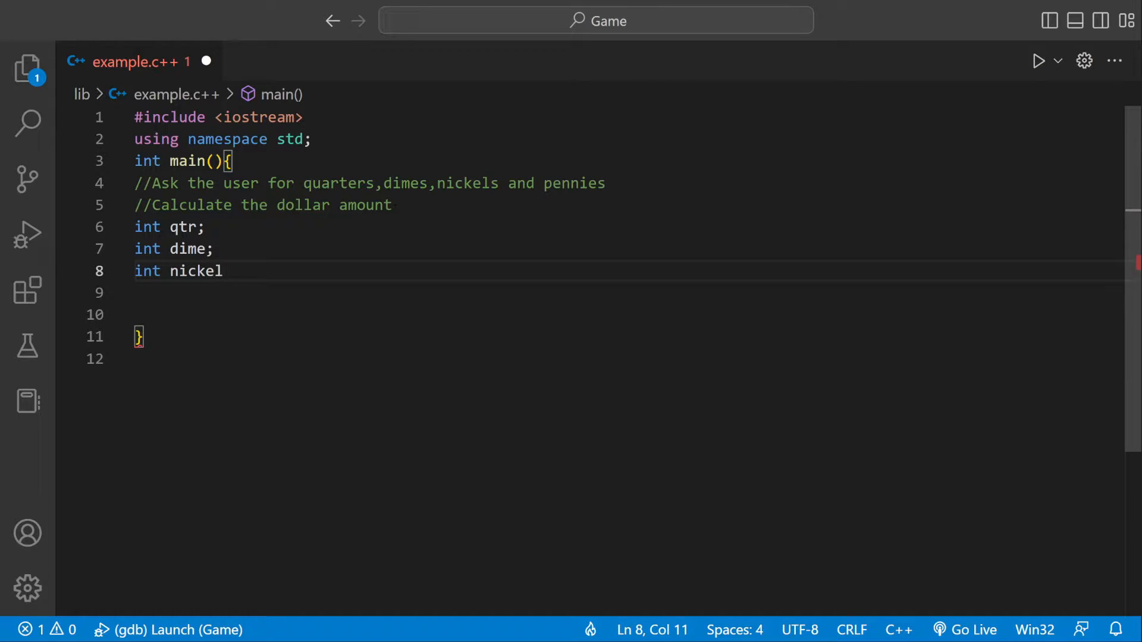
{"action": "type", "text": ";"}
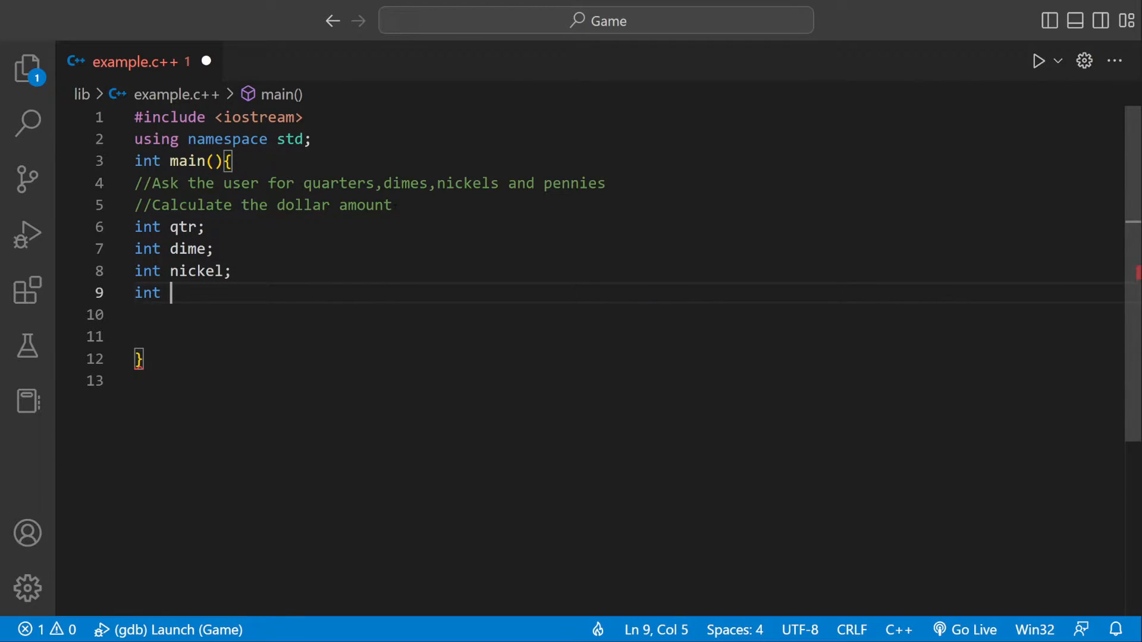
{"action": "type", "text": "penny"}
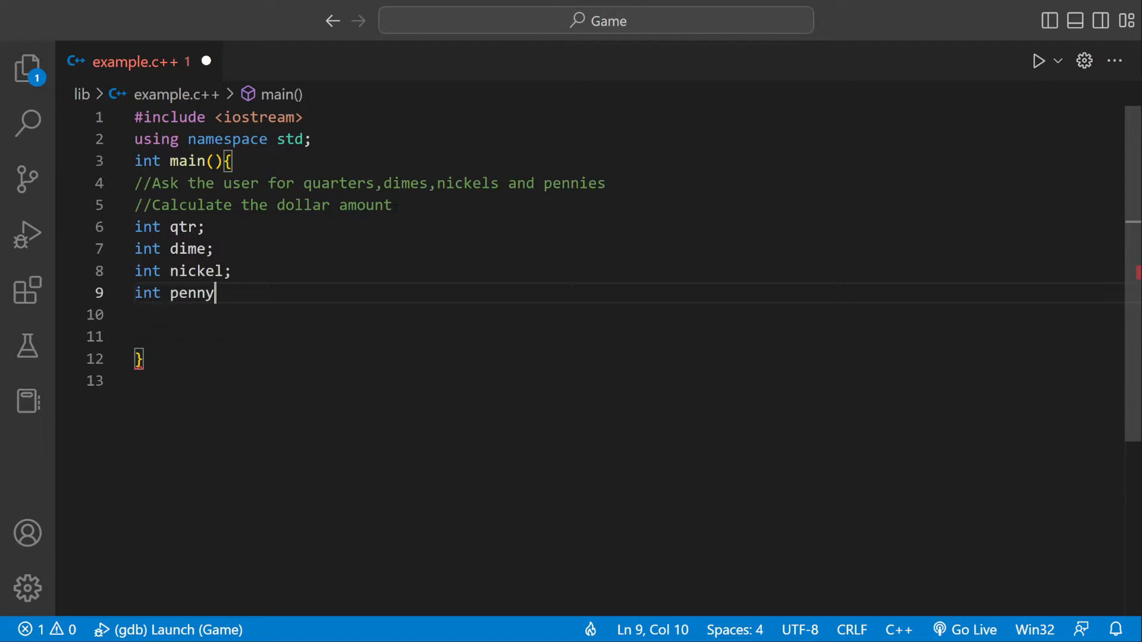
{"action": "key", "text": "enter"}
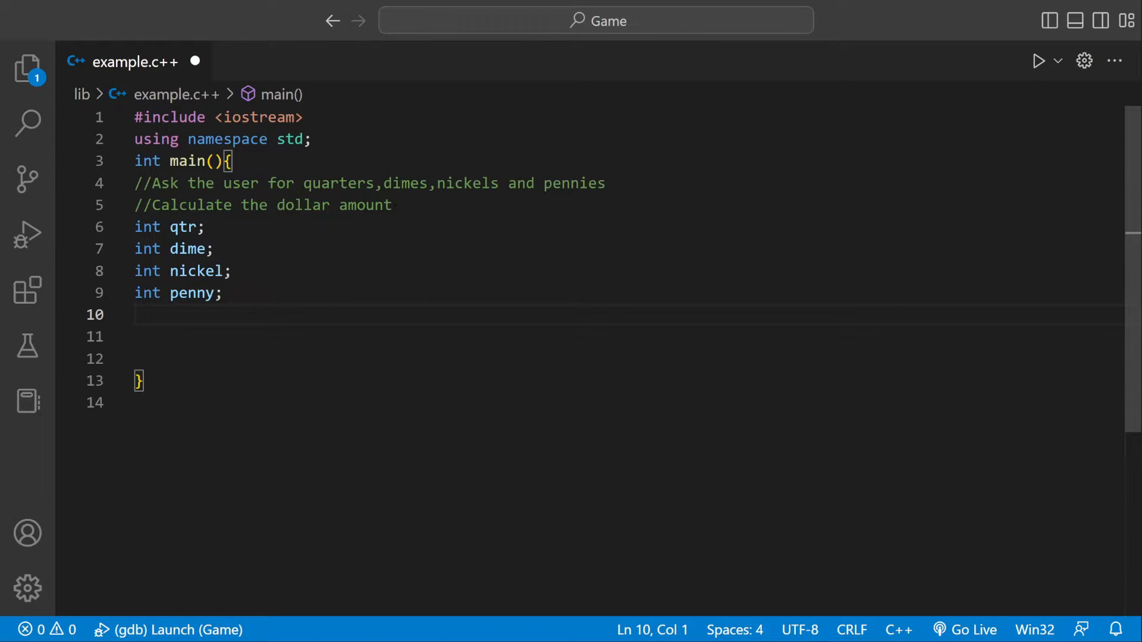
Write cin>>qtr; cin>>dime; cin>>nickel; cin>>penny; below the declarations.
{"action": "type", "text": "cin"}
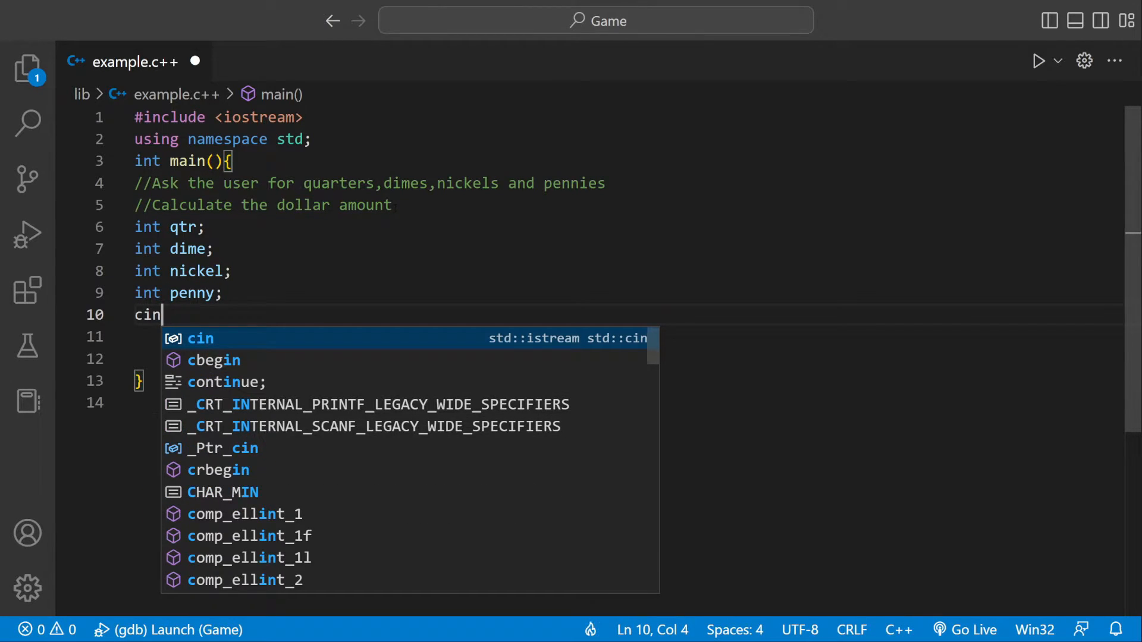
{"action": "type", "text": ">>qtr;"}
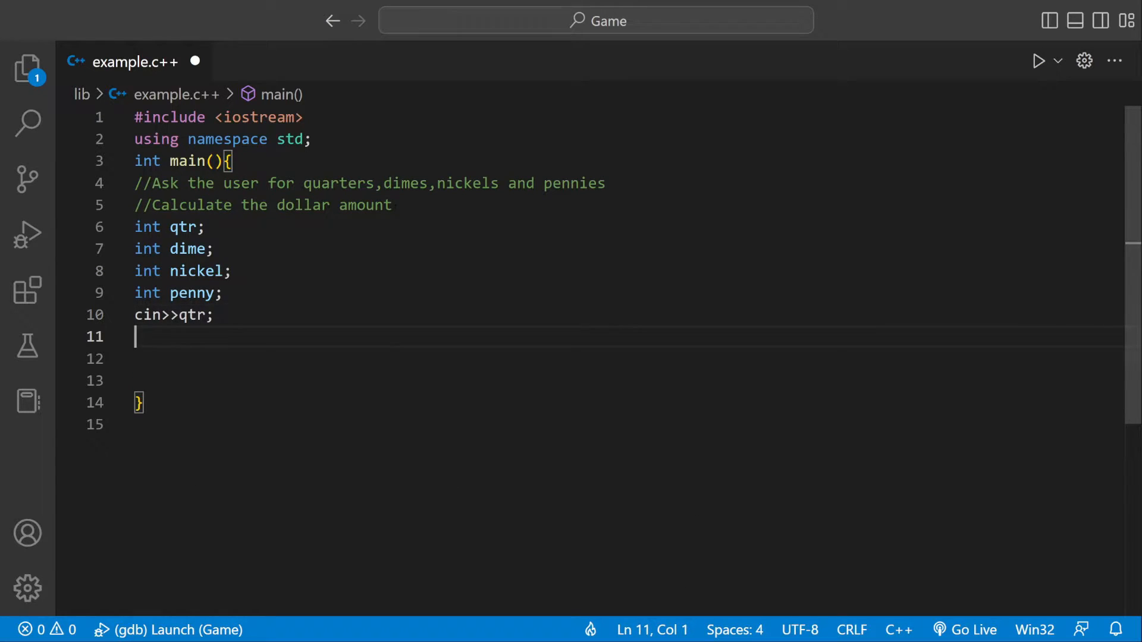
{"action": "type", "text": "cin>>"}
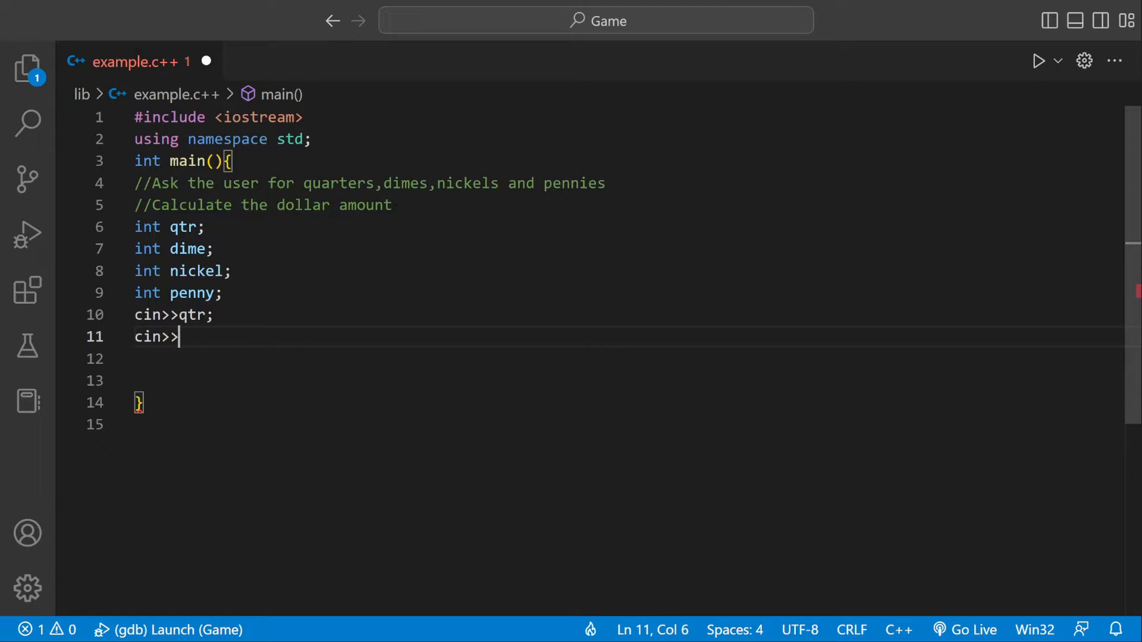
{"action": "type", "text": "di"}
{"action": "left_click", "coordinate": [627, 358]}
{"action": "type", "text": "ci"}
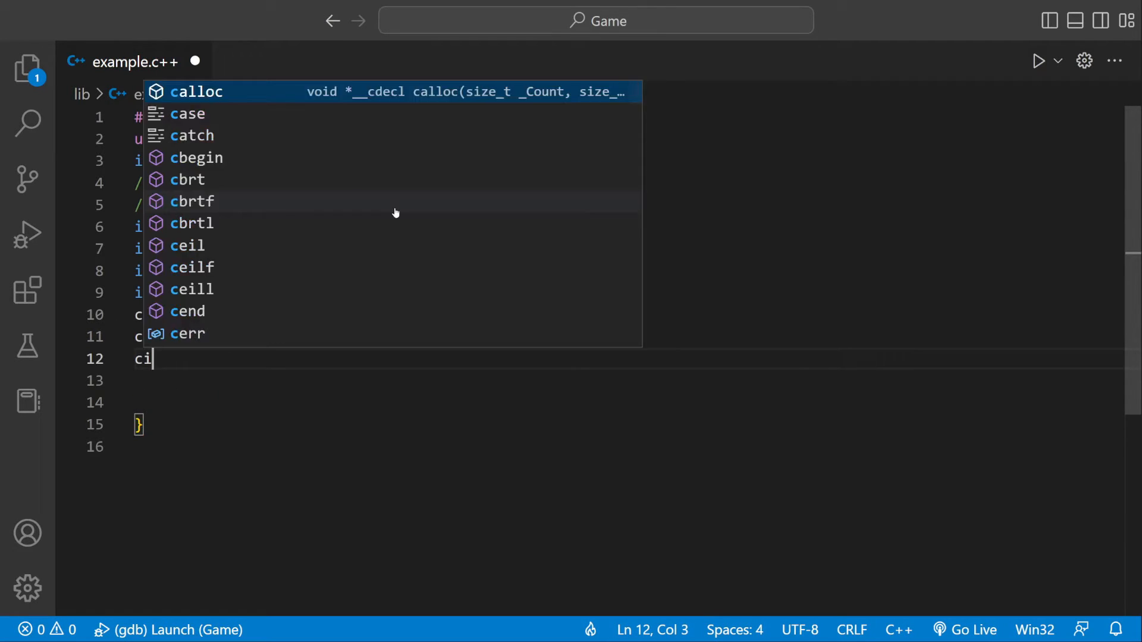
{"action": "type", "text": "n>>nick"}
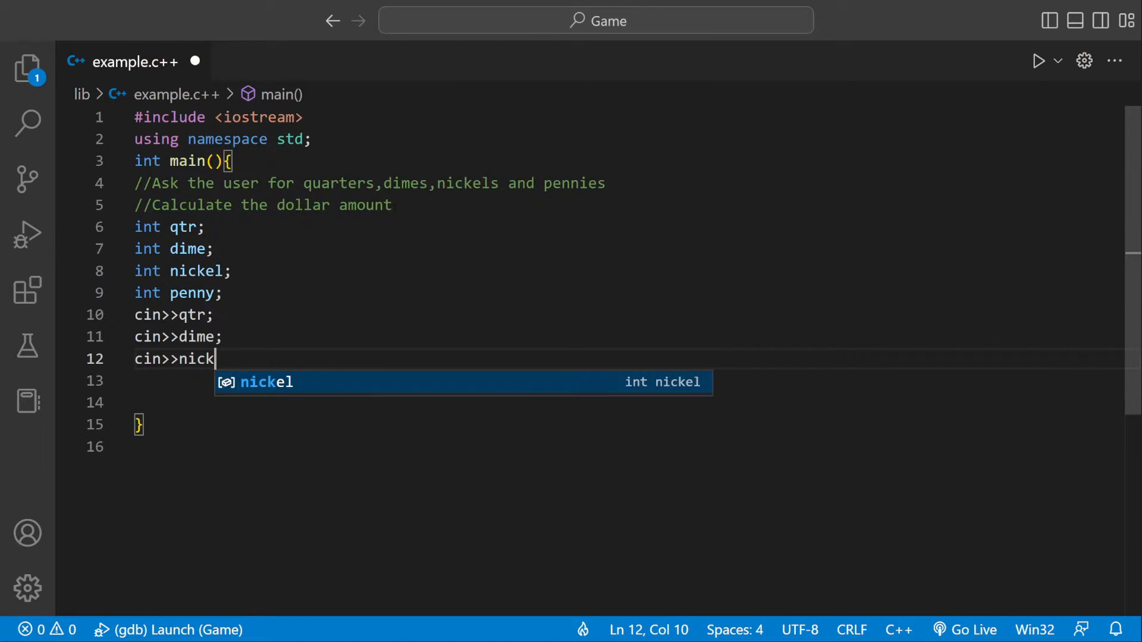
{"action": "type", "text": "ci"}
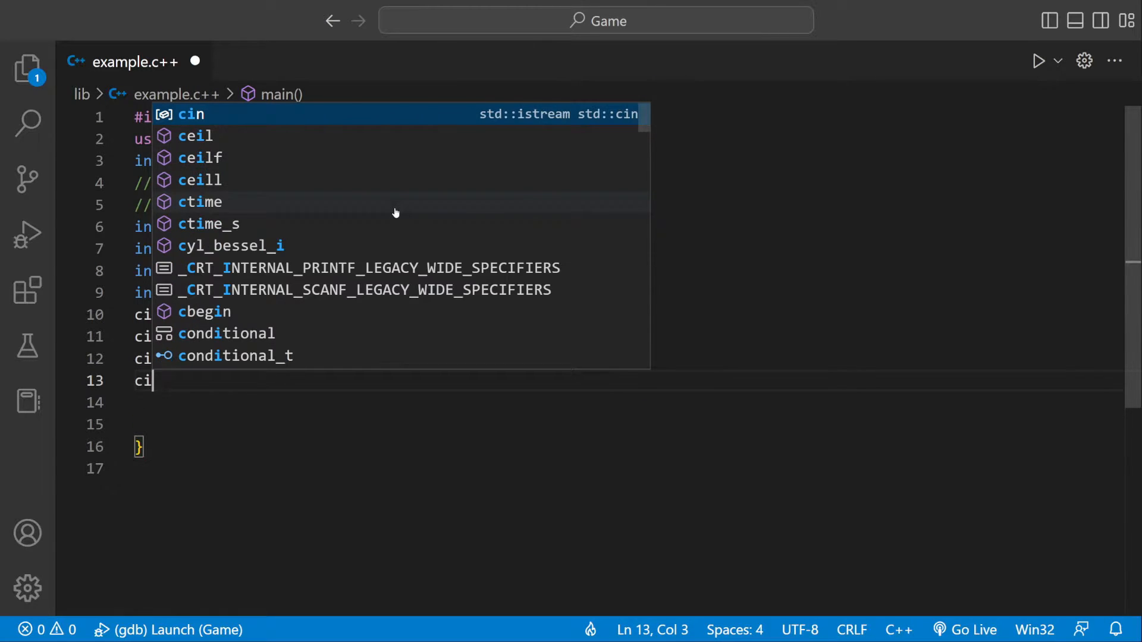
{"action": "type", "text": "n>>penny"}
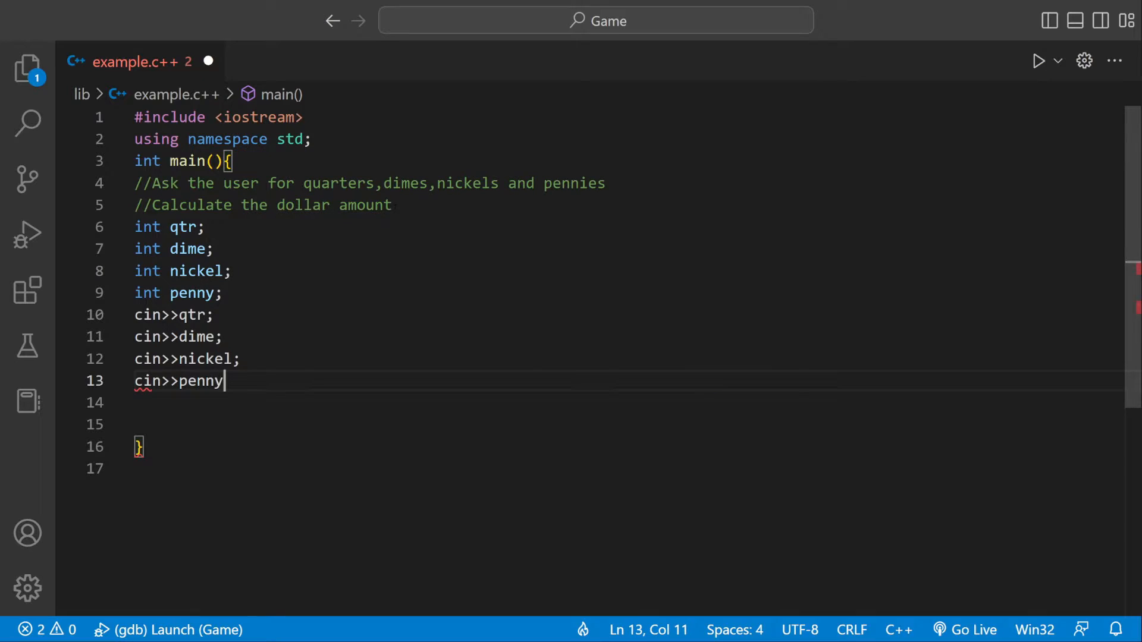
{"action": "type", "text": ";"}
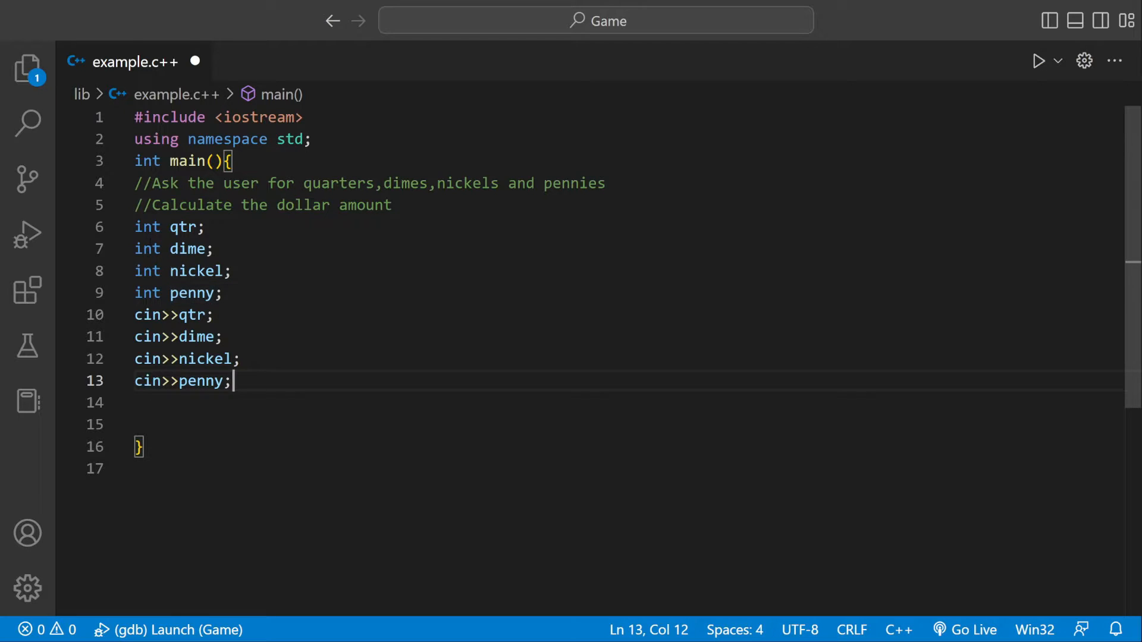
{"action": "key", "text": "enter"}
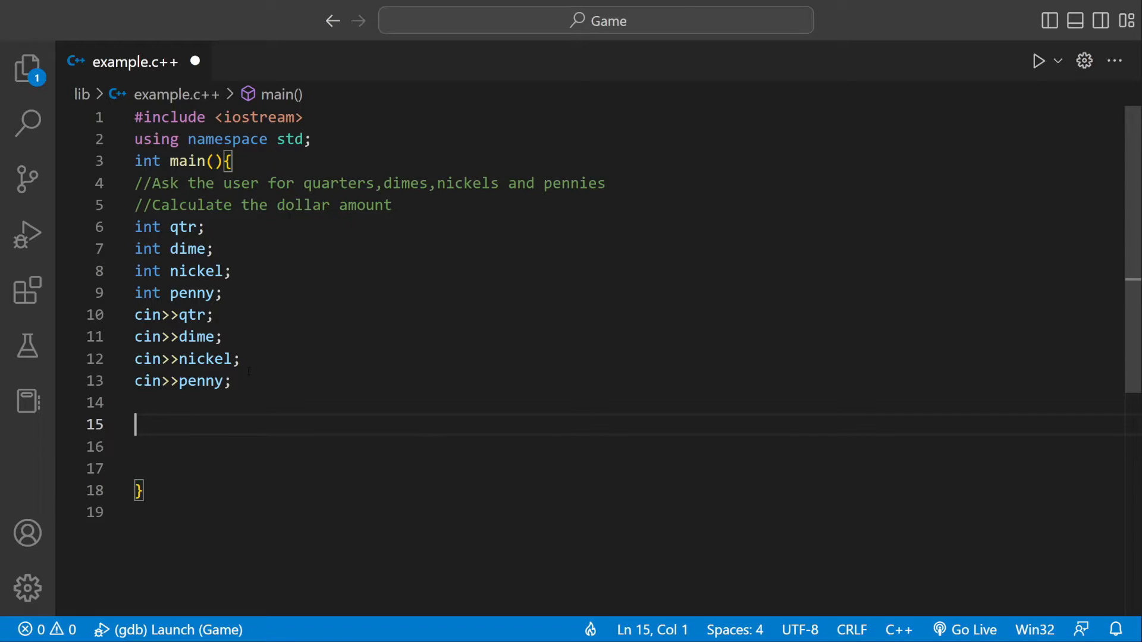
Begin double dollars = (qtr*0.25) as the start of the total expression.
{"action": "type", "text": "do"}
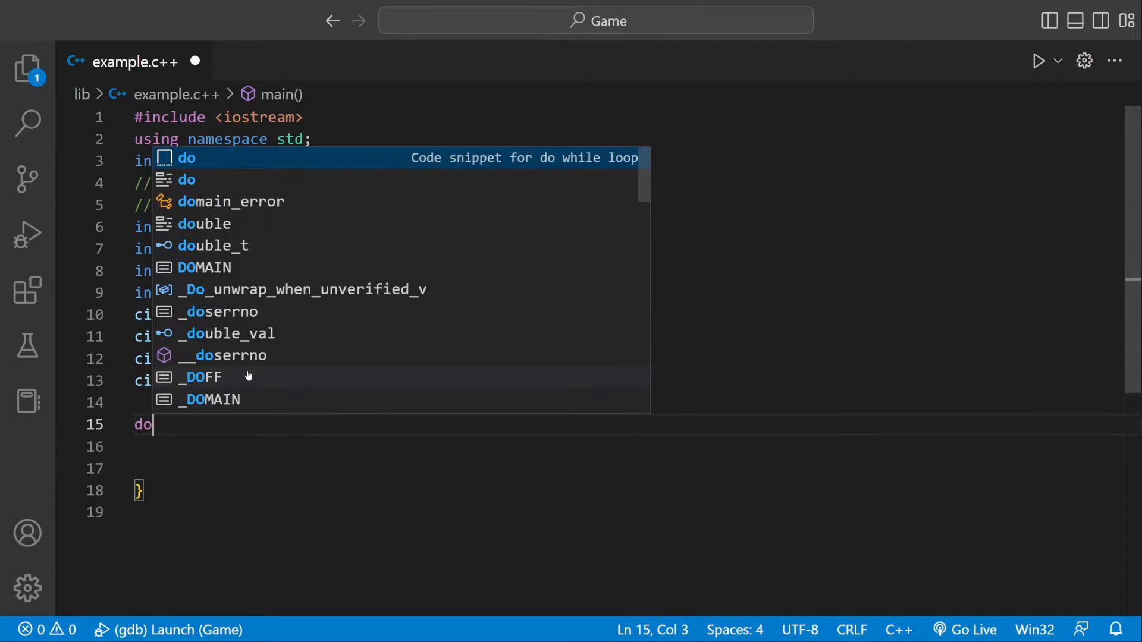
{"action": "type", "text": "uble"}
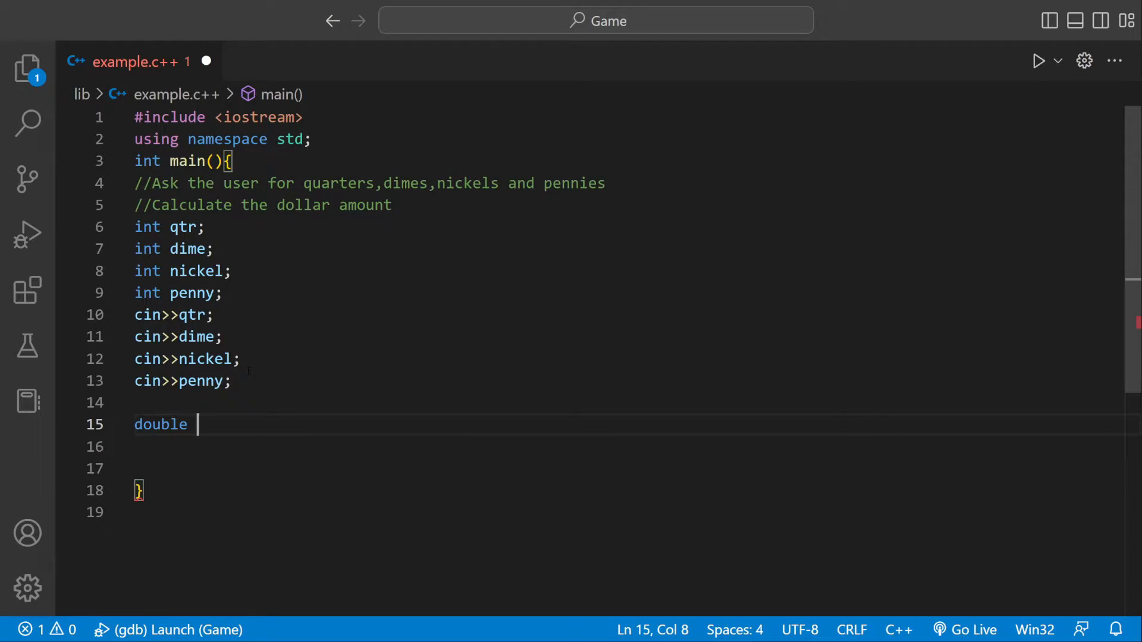
{"action": "type", "text": "dollars"}
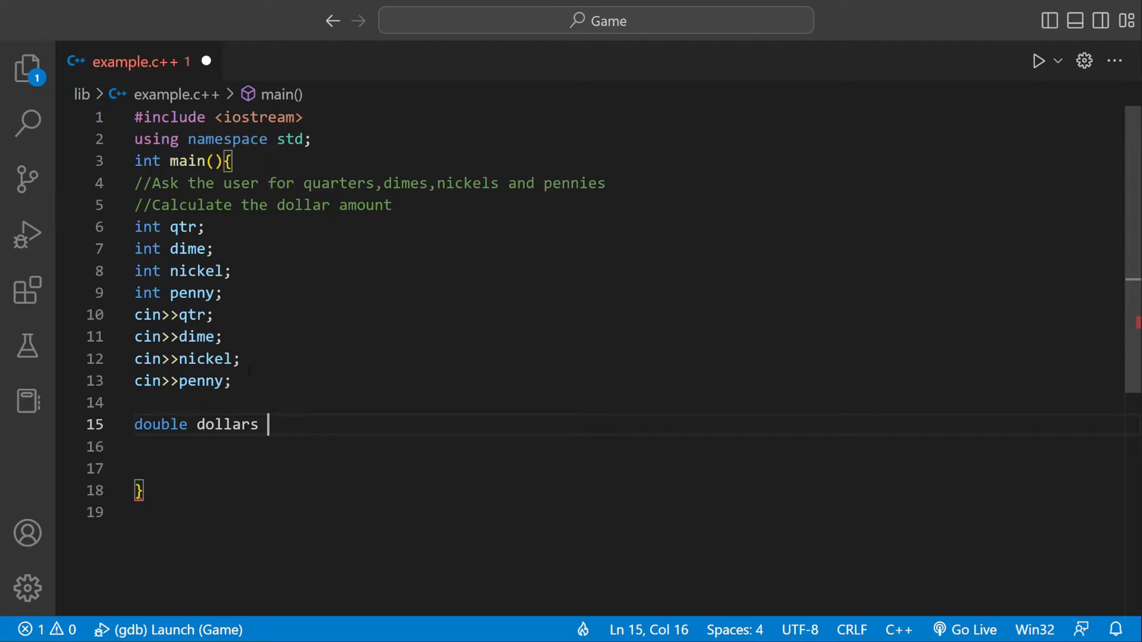
{"action": "type", "text": "= ()"}
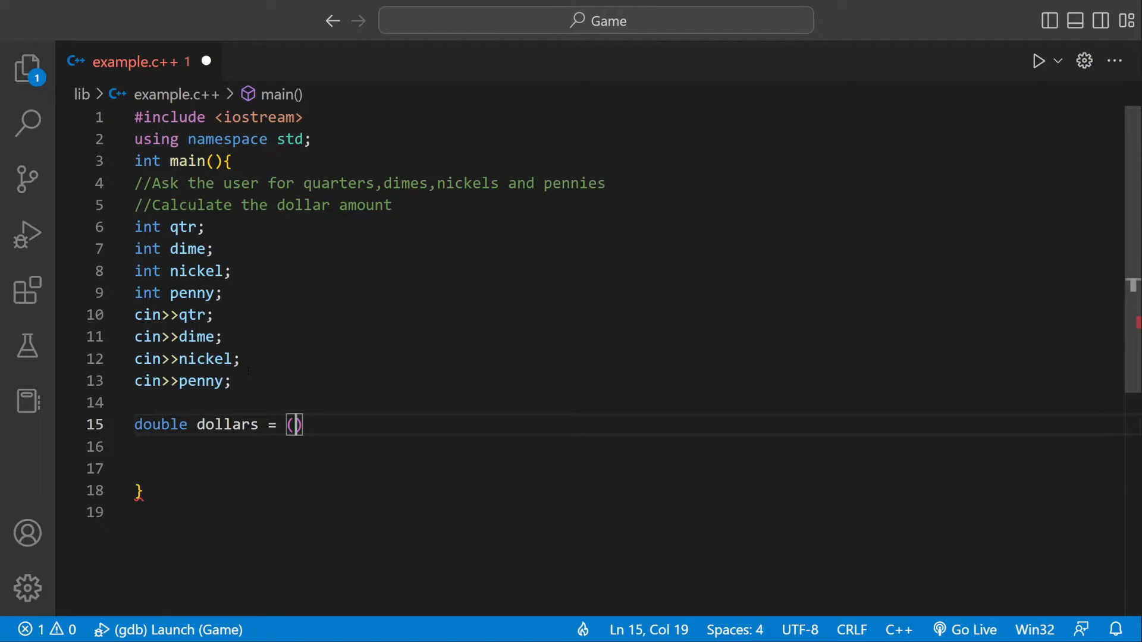
{"action": "type", "text": "qtr"}
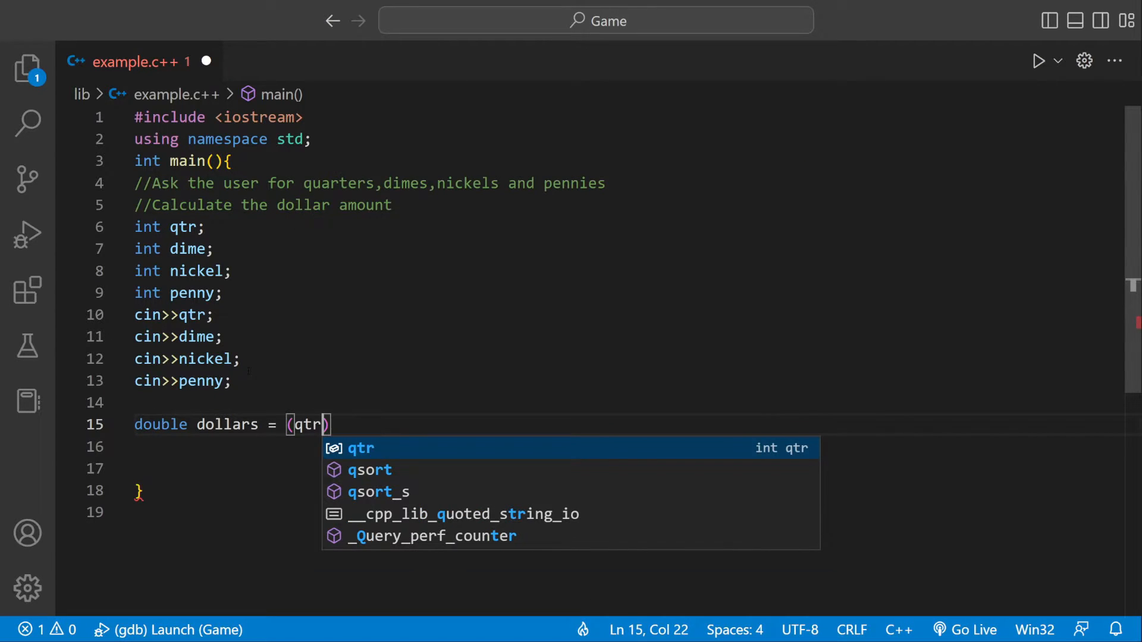
{"action": "type", "text": "*"}
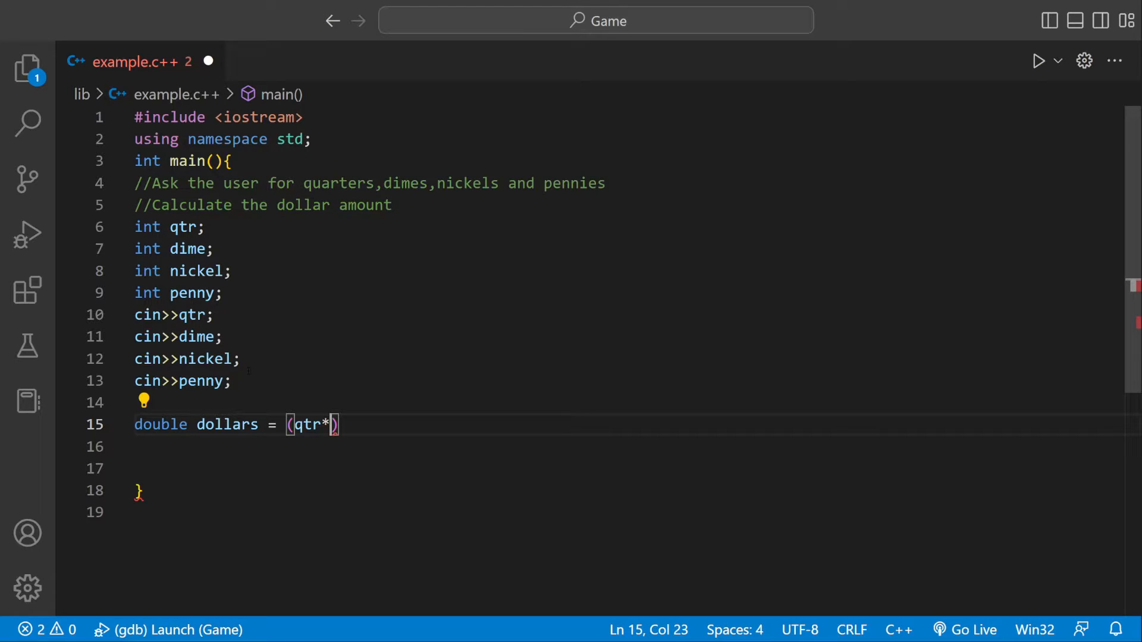
{"action": "type", "text": "0.2"}
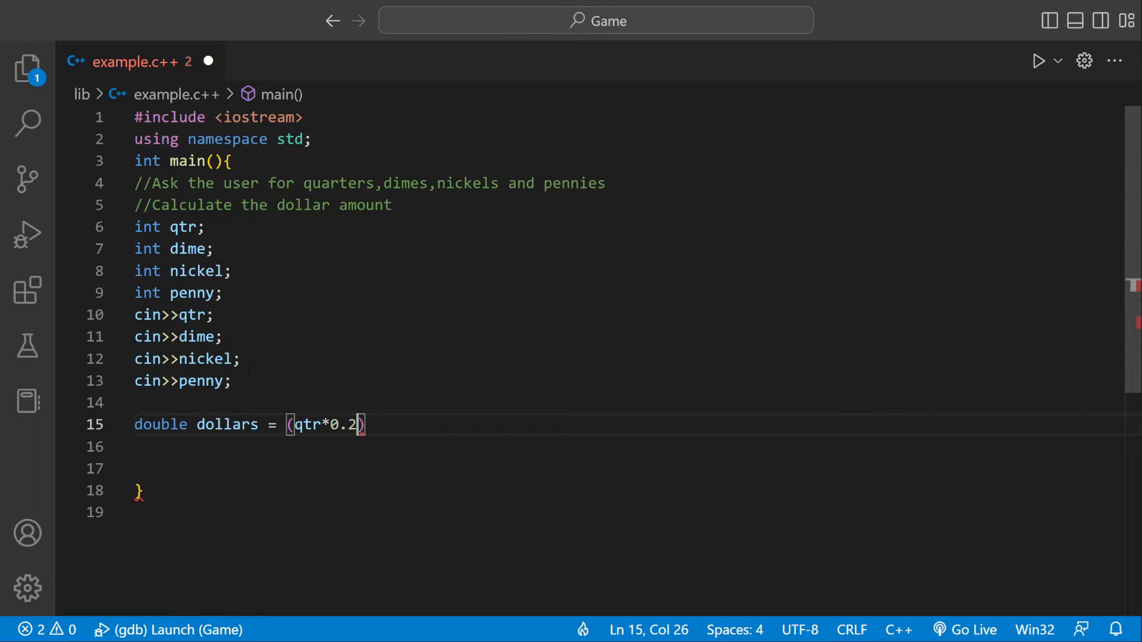
{"action": "type", "text": "5"}
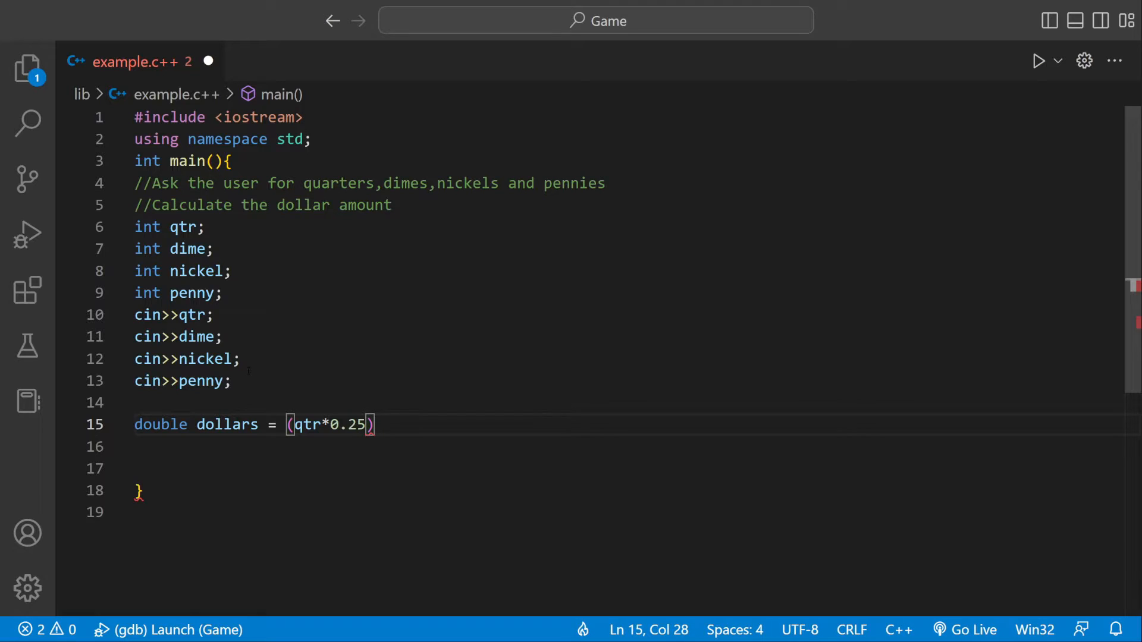
Complete the sum with +(dime*0.1)+(nickel*0.05)+(penny*0.01).
{"action": "type", "text": "+(dime"}
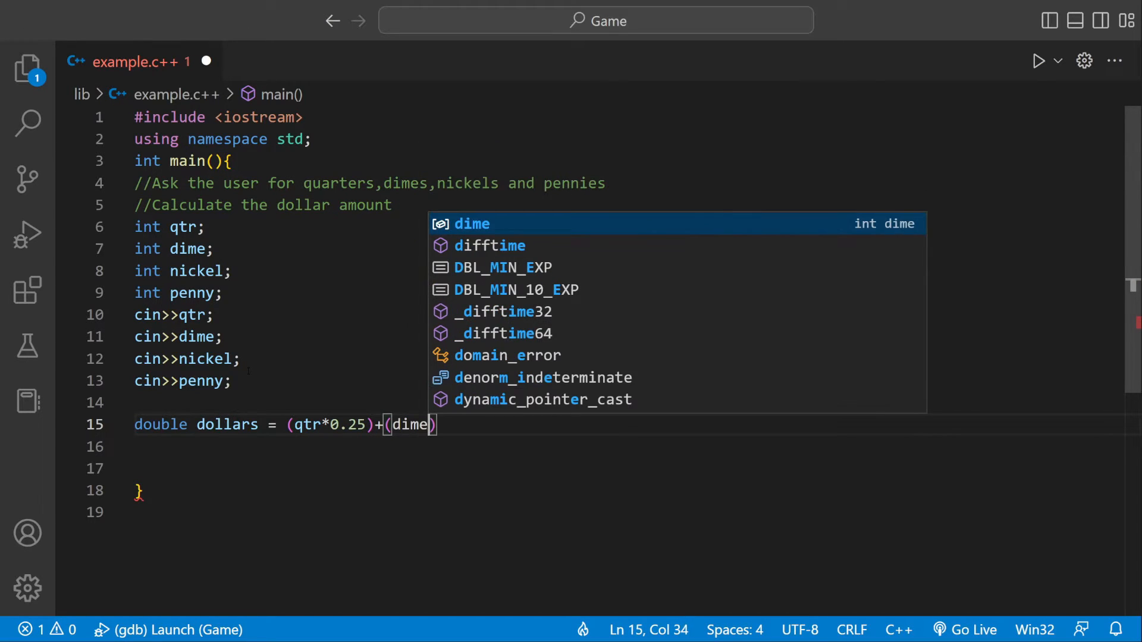
{"action": "type", "text": "*0.10"}
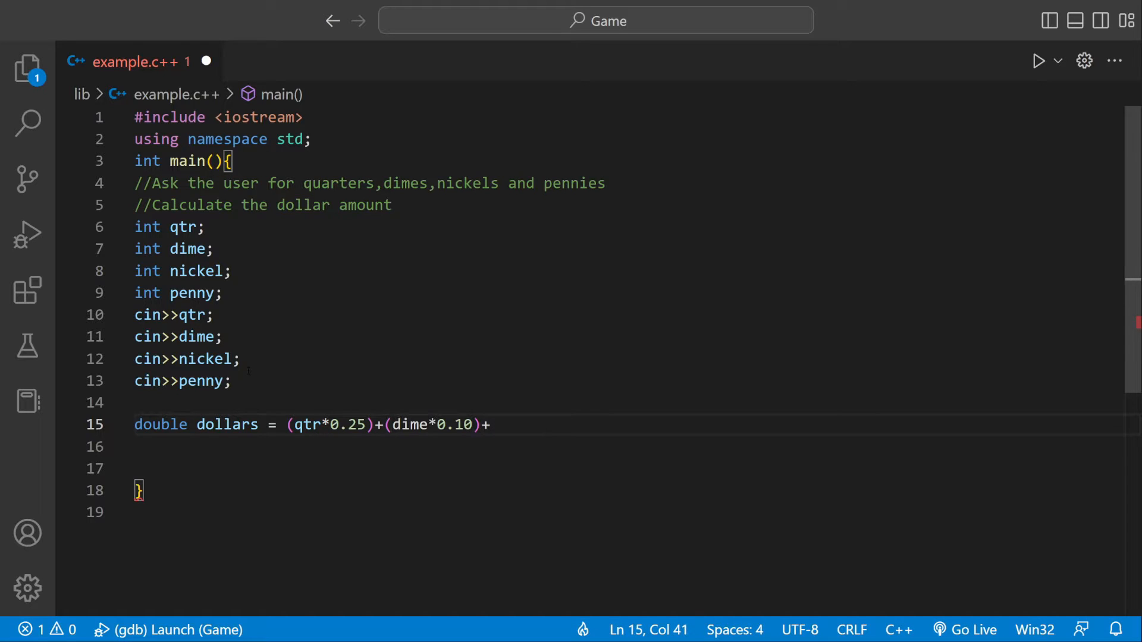
{"action": "type", "text": "(nickel"}
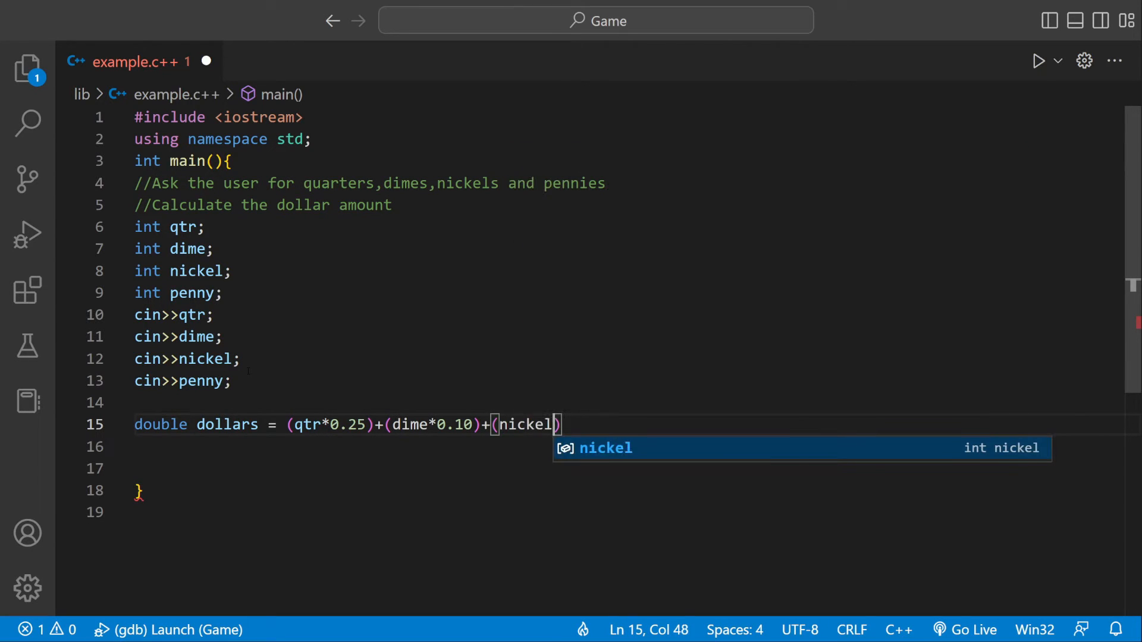
{"action": "type", "text": "*0.05"}
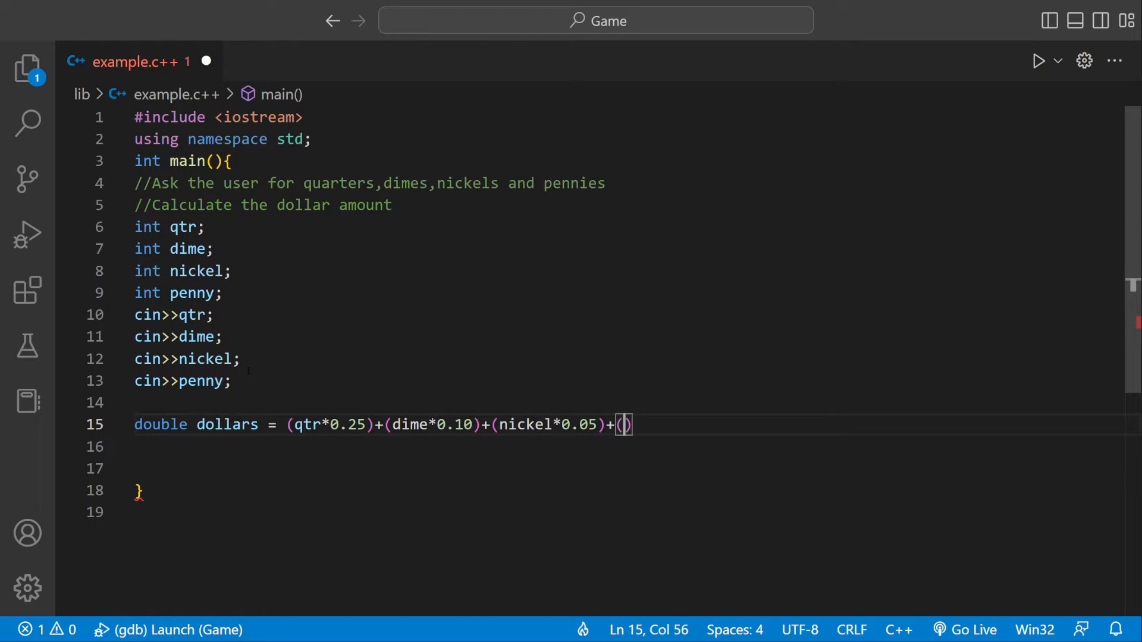
{"action": "type", "text": "penny*"}
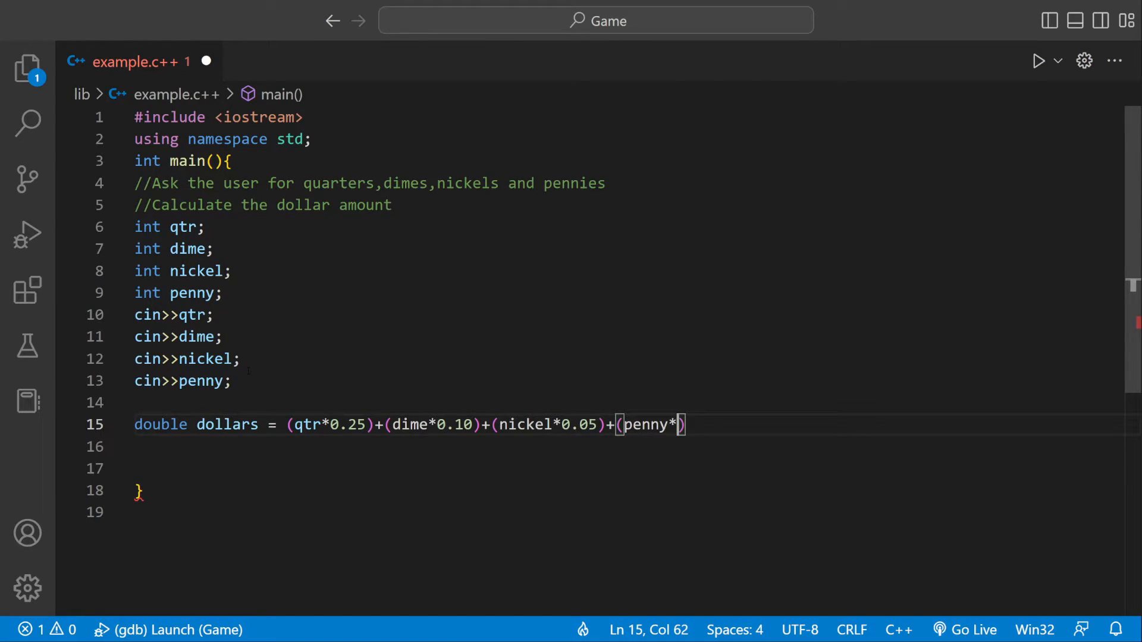
{"action": "type", "text": "0.01"}
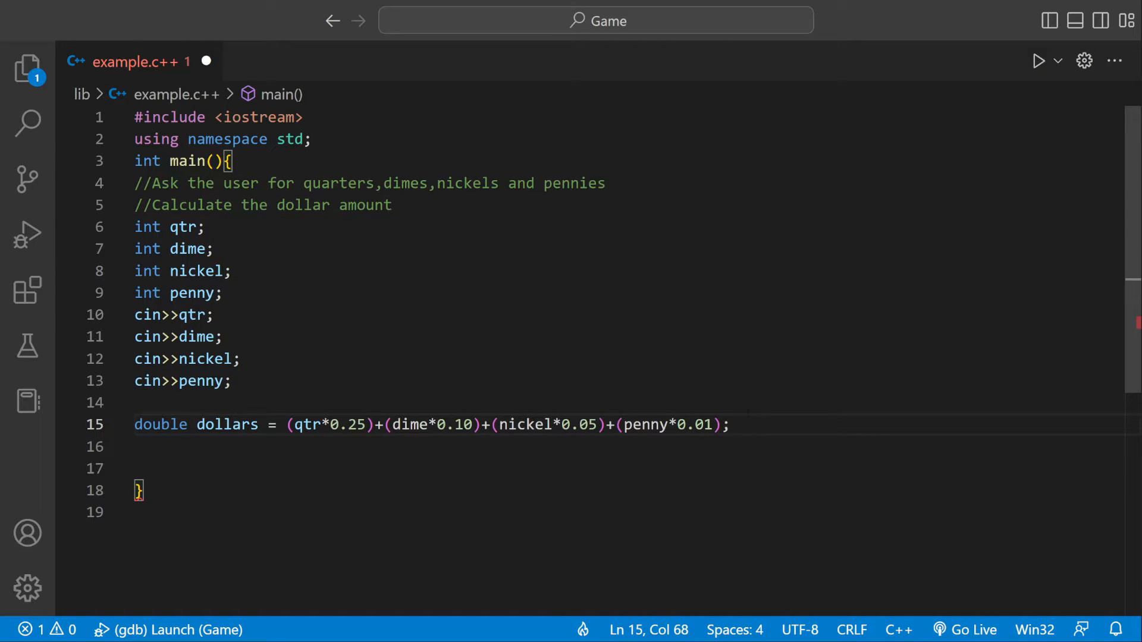
Add a new line below the dollars calculation, clearing a briefly typed .345.
{"action": "double_click", "coordinate": [226, 424]}
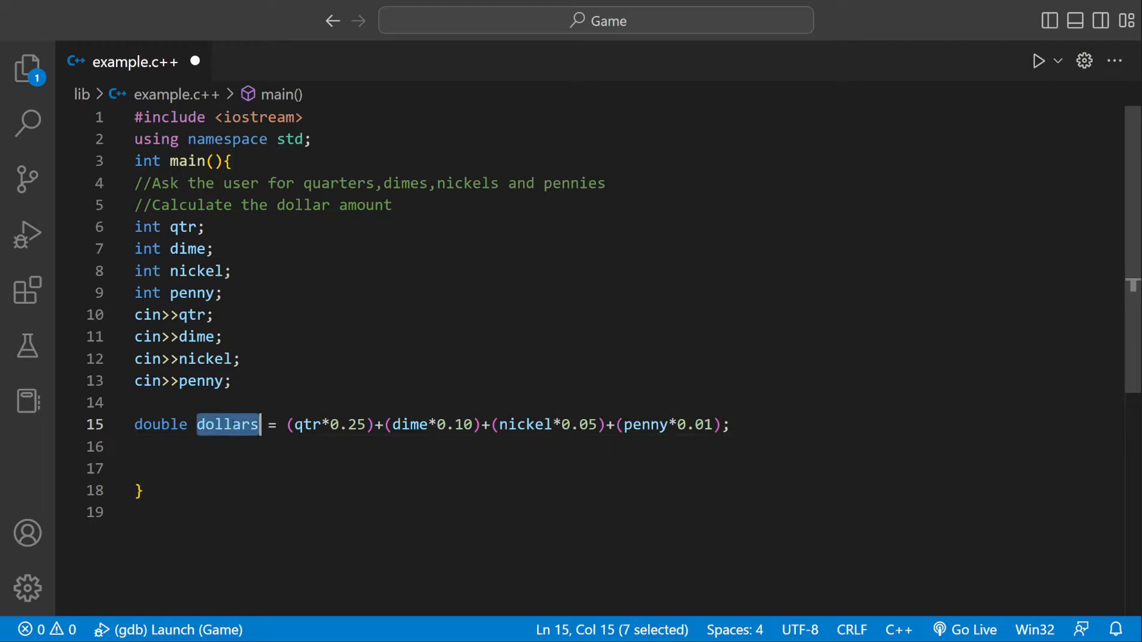
{"action": "key", "text": "enter"}
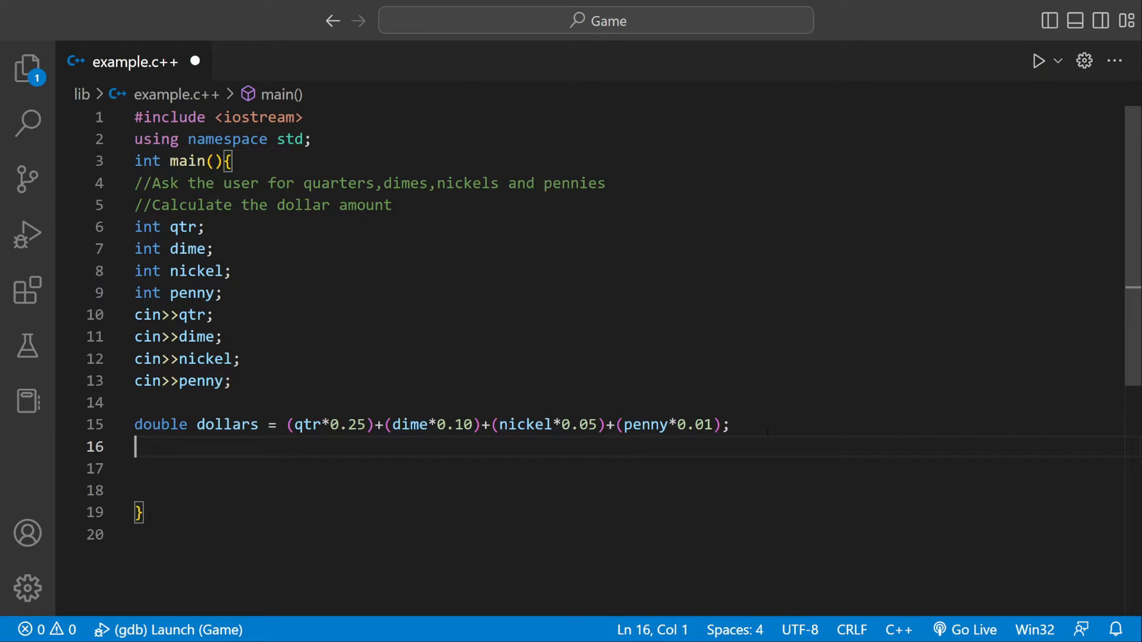
{"action": "type", "text": ".345"}
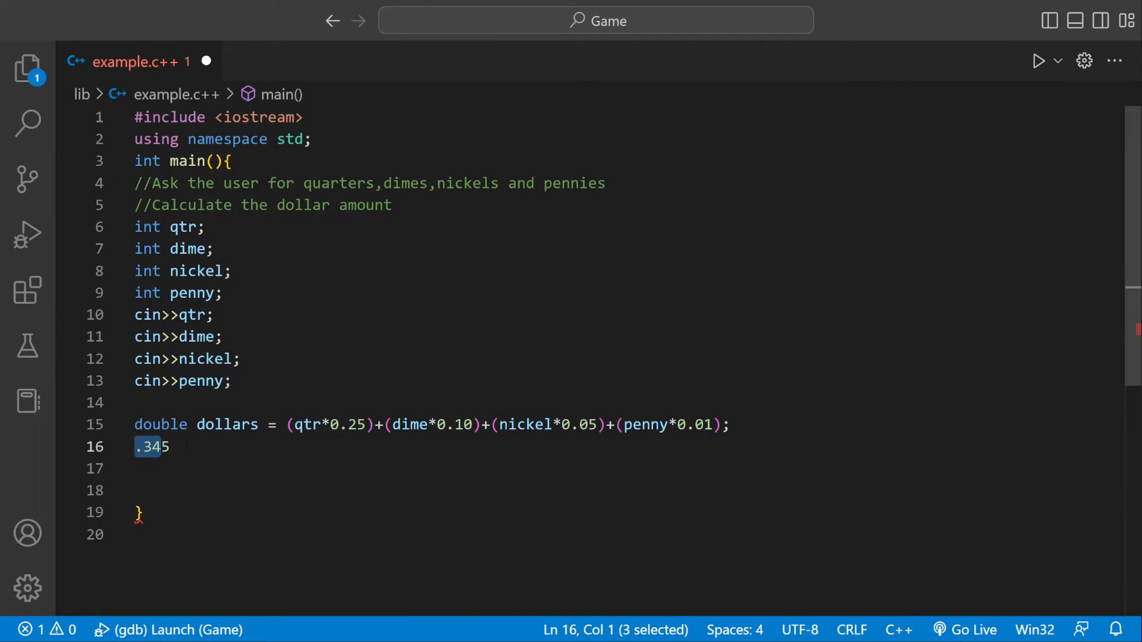
{"action": "left_click", "coordinate": [169, 446]}
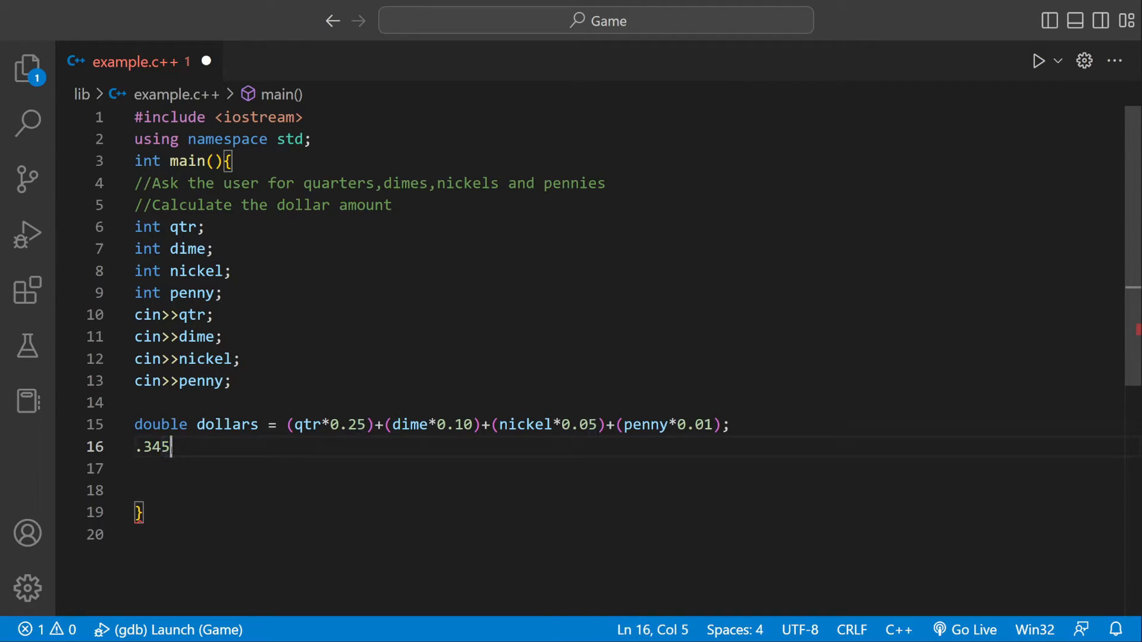
{"action": "key", "text": "Backspace"}
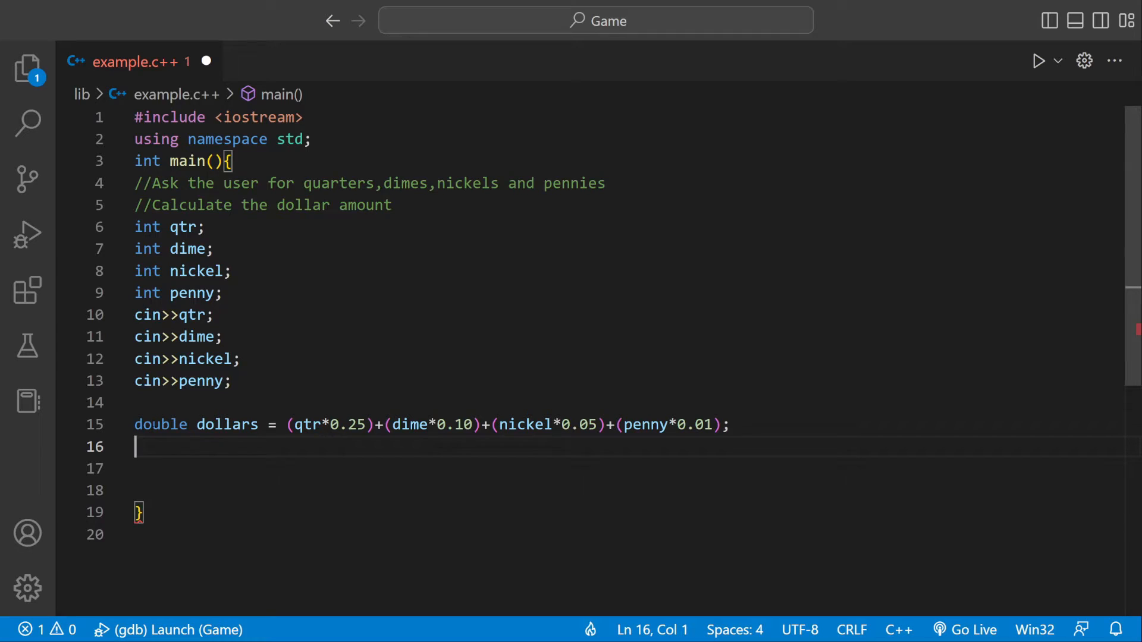
Start the output line with cout<<fixed<<setprecision(2).
{"action": "type", "text": "cout<<"}
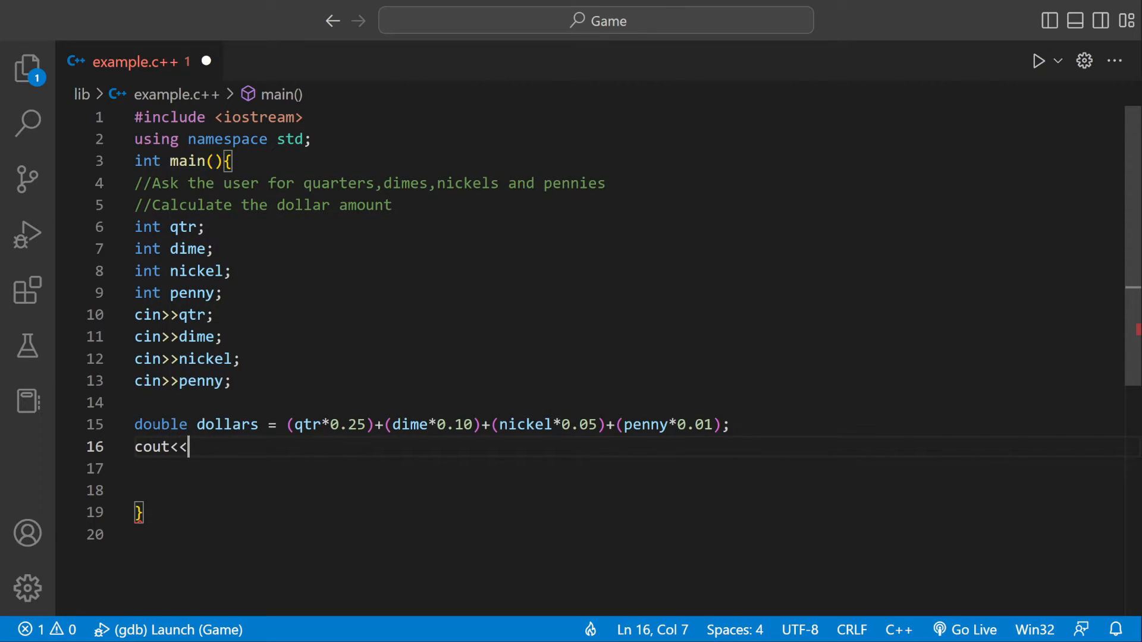
{"action": "type", "text": "fixed"}
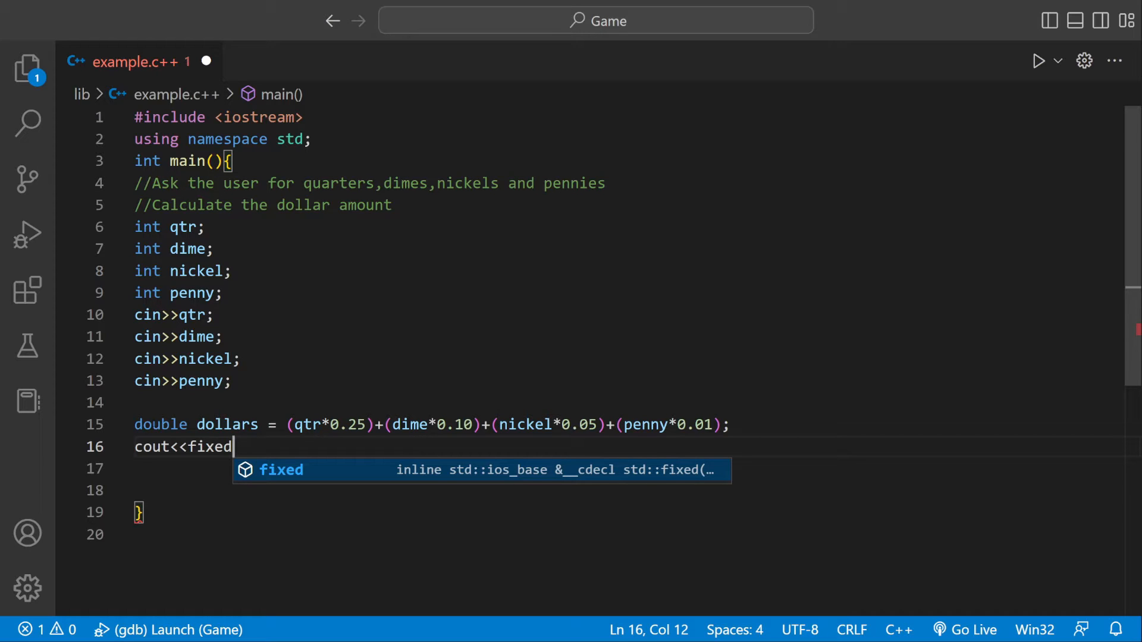
{"action": "type", "text": "<<set"}
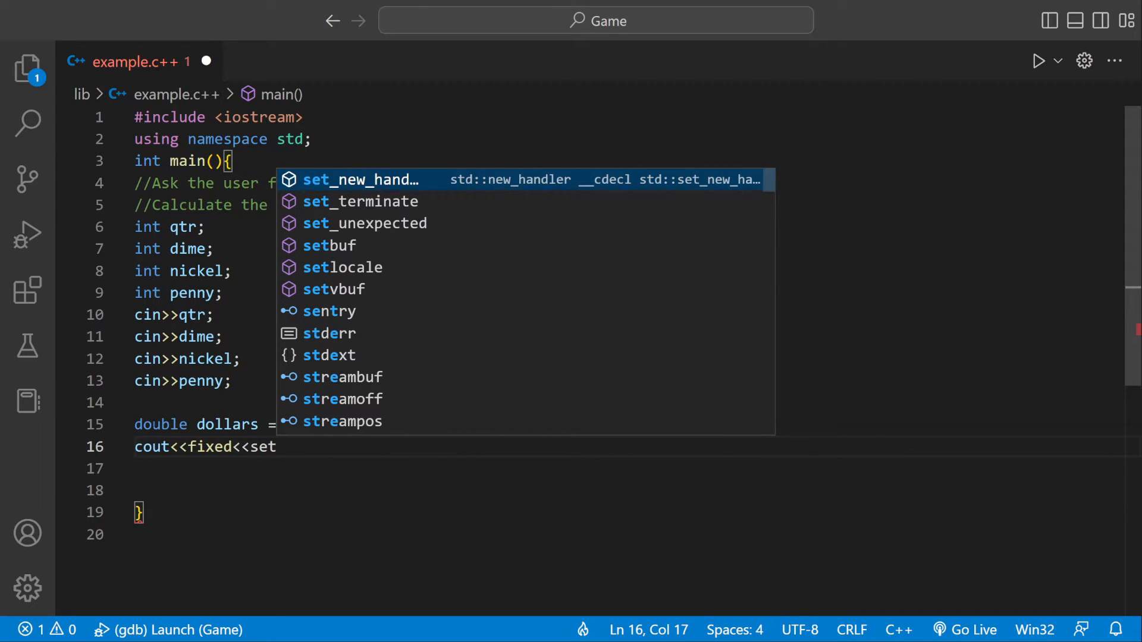
{"action": "type", "text": "pre"}
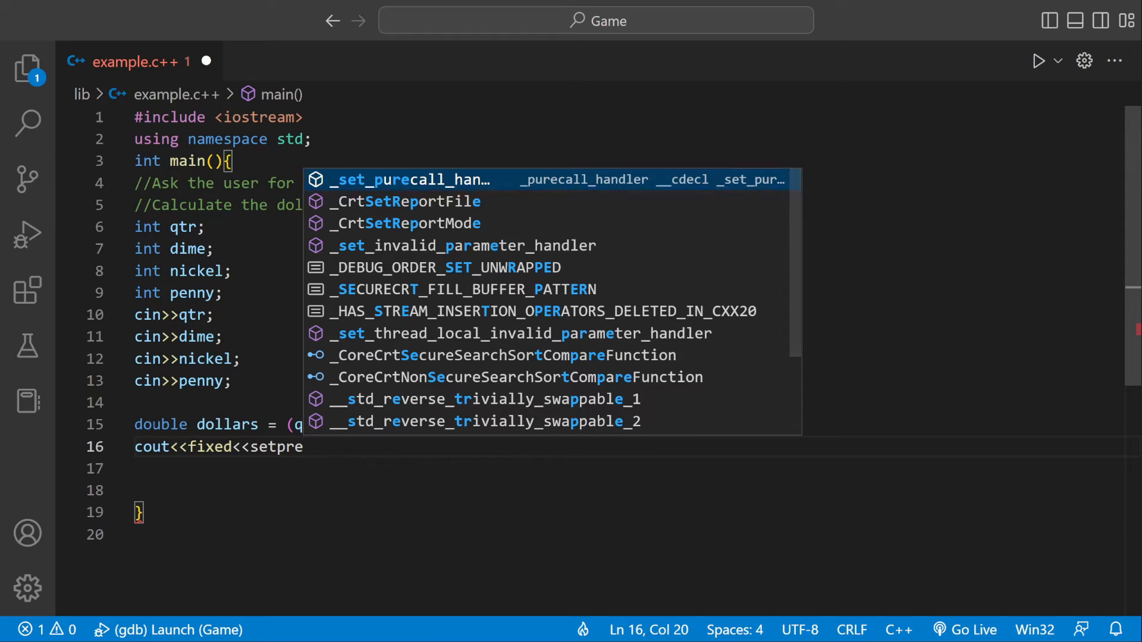
{"action": "type", "text": "c"}
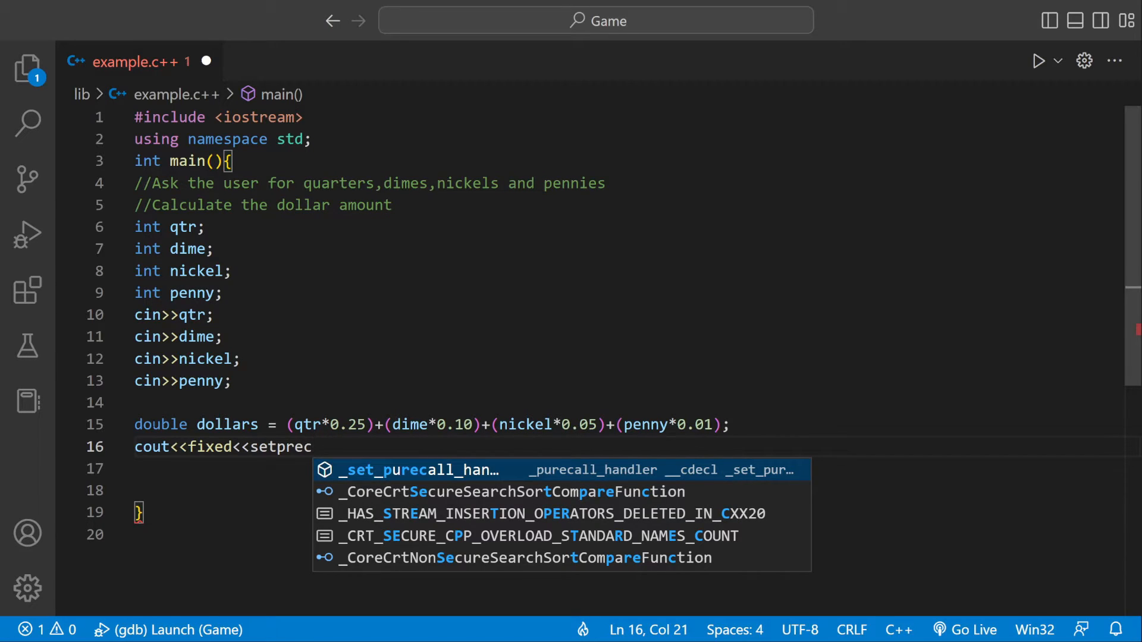
{"action": "type", "text": "iso"}
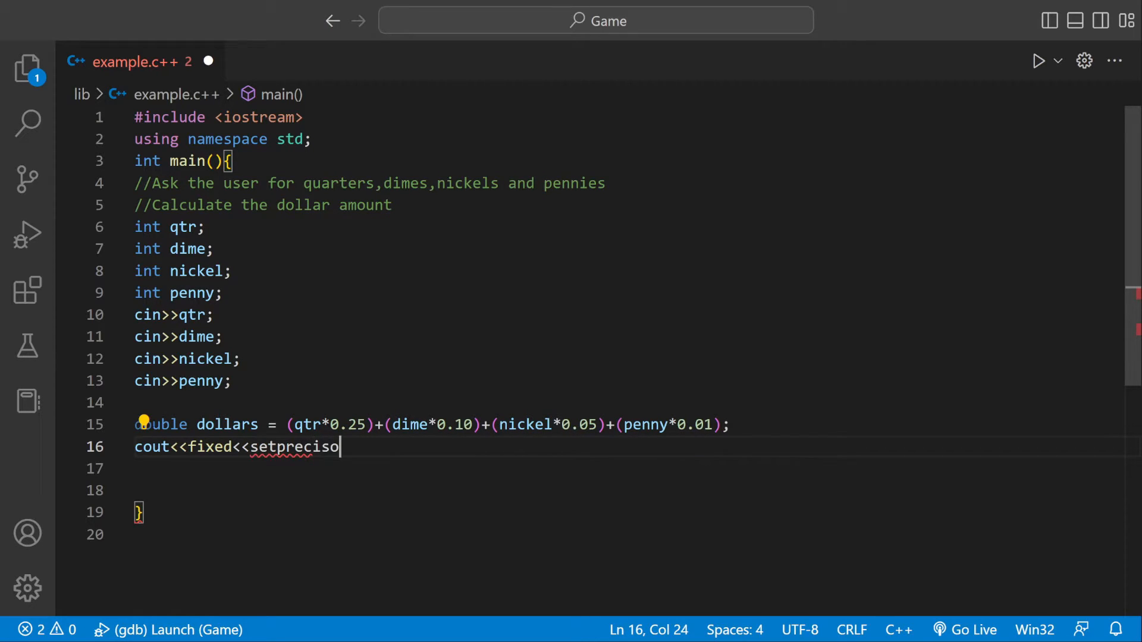
{"action": "type", "text": "n()"}
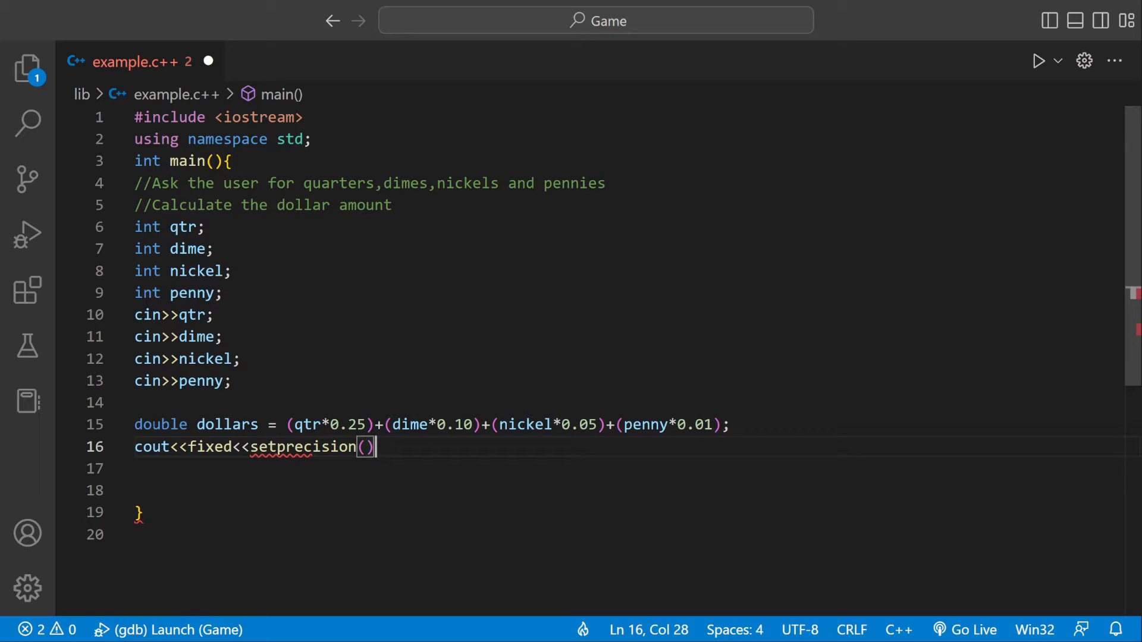
{"action": "type", "text": "2"}
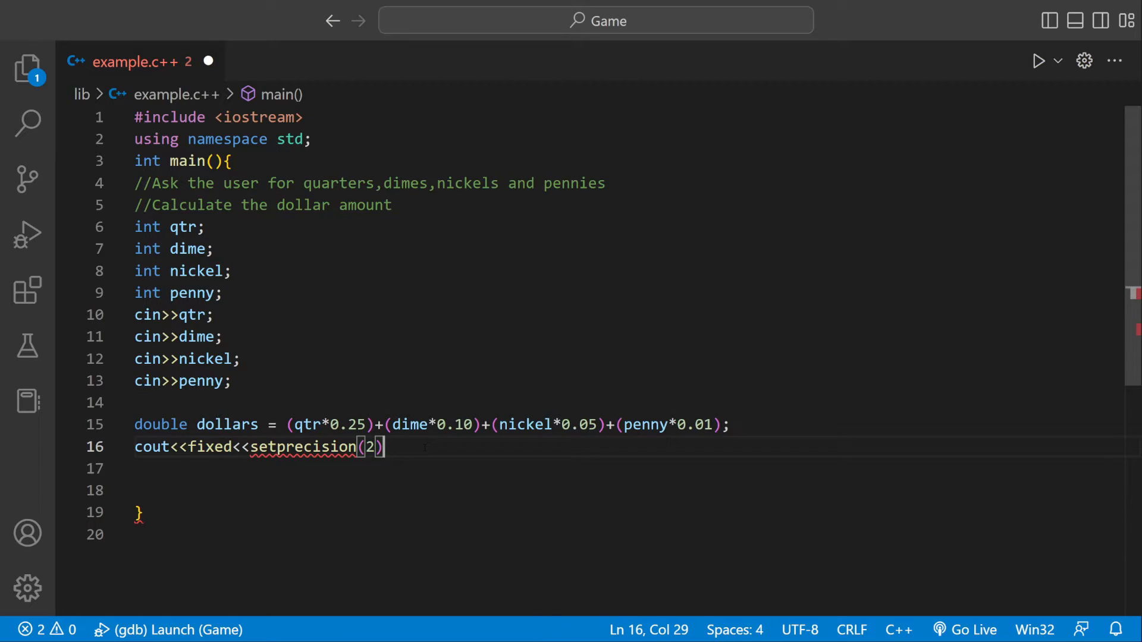
Finish it with <<"Ammount : "<<dollars<<endl; to print the labelled amount.
{"action": "type", "text": "<<"}
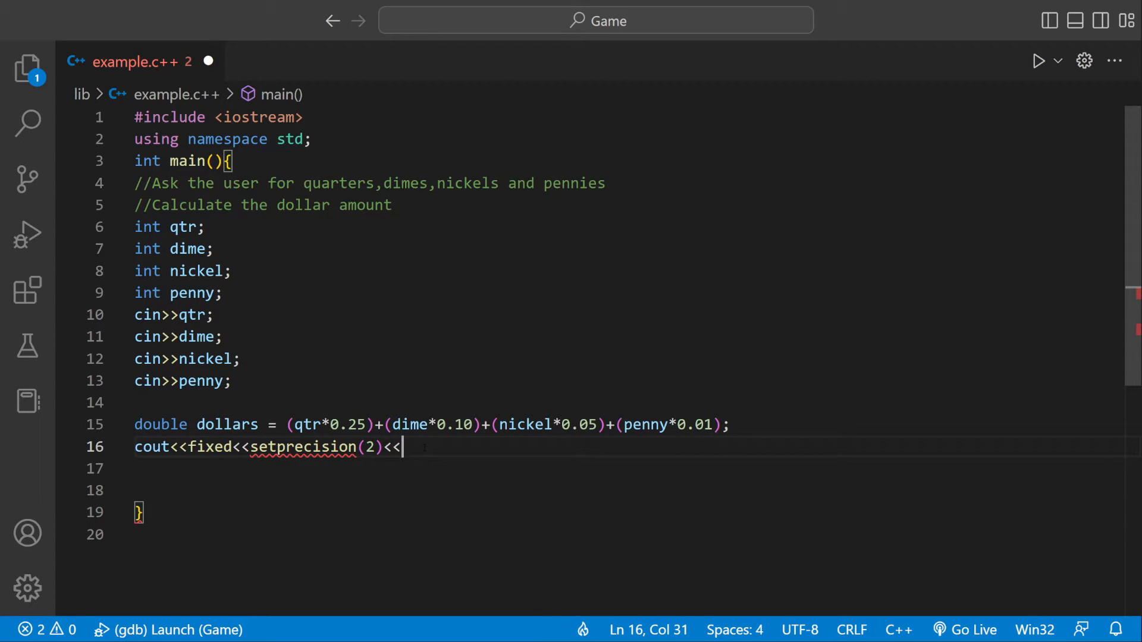
{"action": "type", "text": "\"Amm\""}
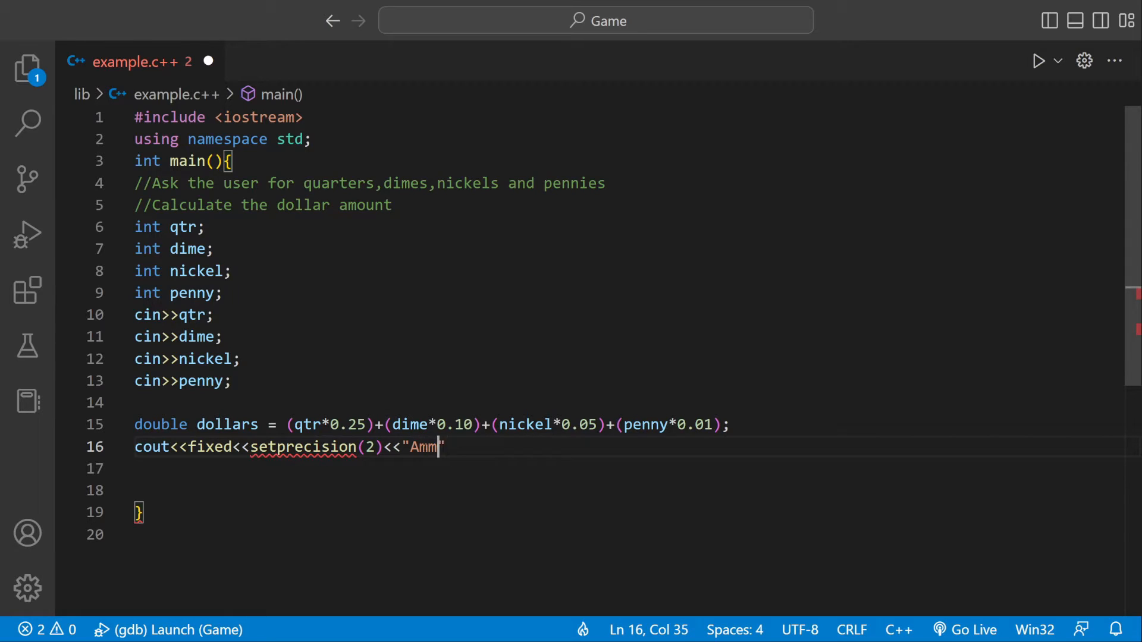
{"action": "type", "text": "ount"}
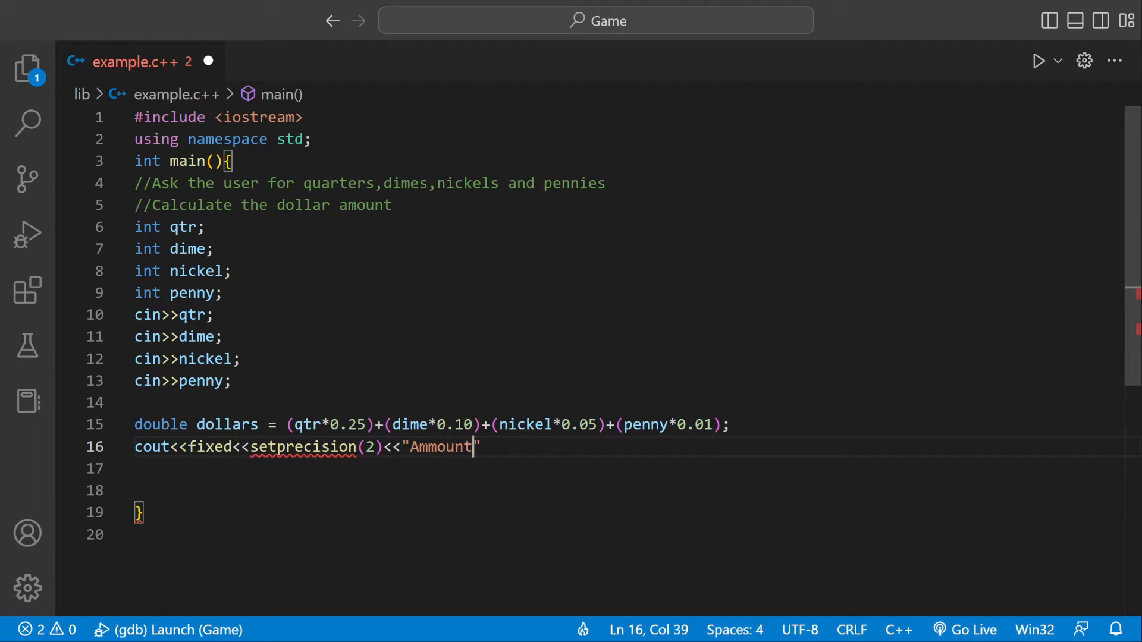
{"action": "type", "text": "\" \""}
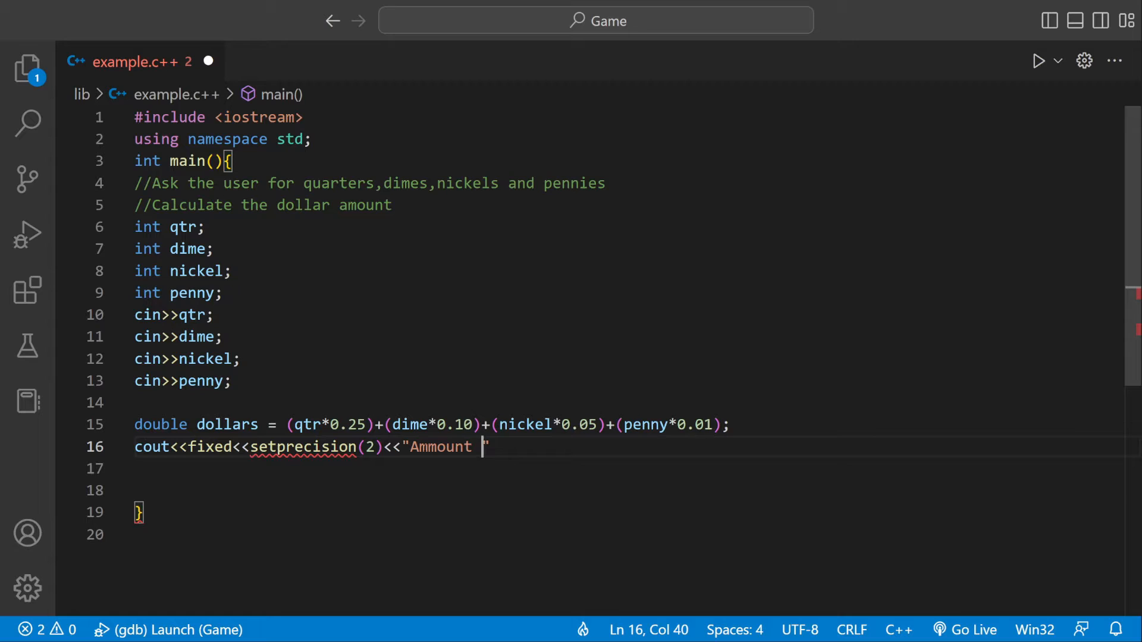
{"action": "type", "text": ":"}
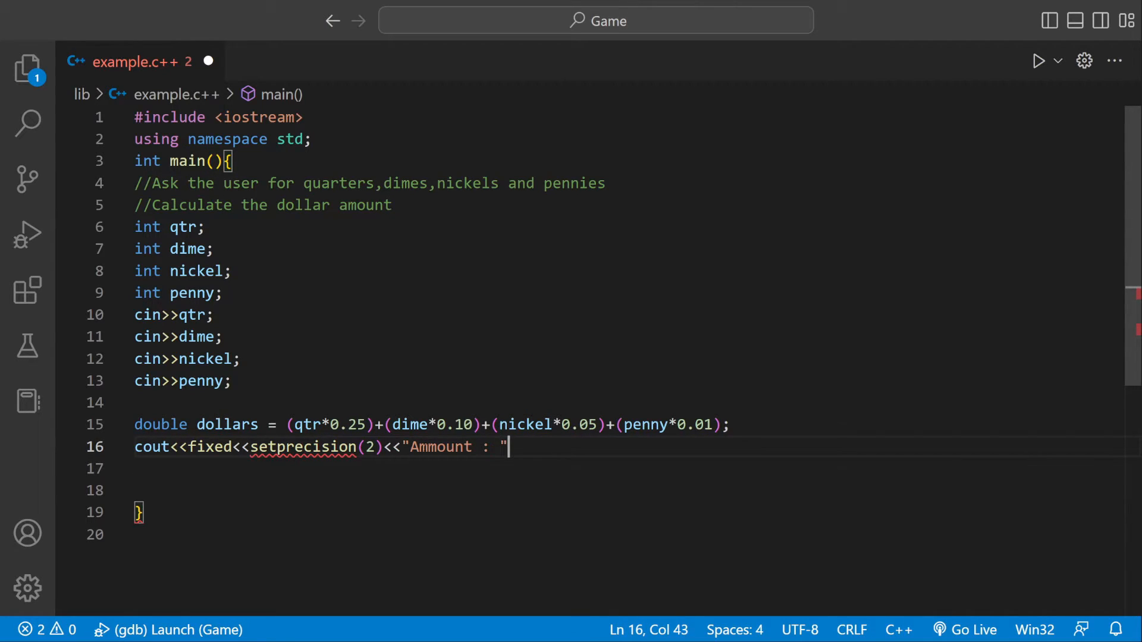
{"action": "type", "text": "<<"}
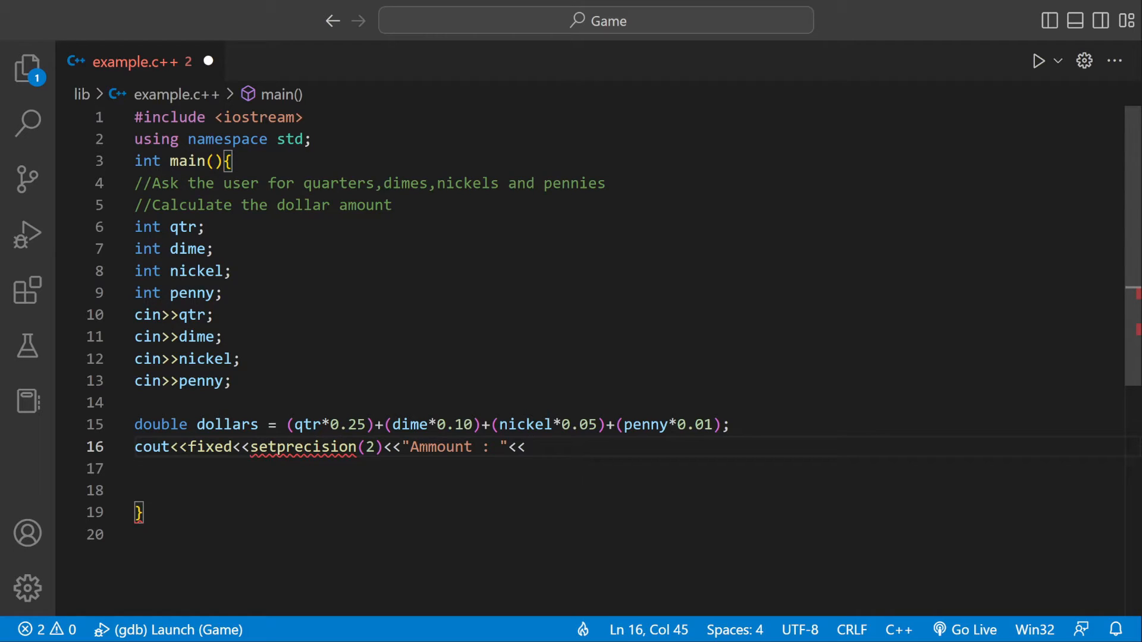
{"action": "type", "text": "dollars<<"}
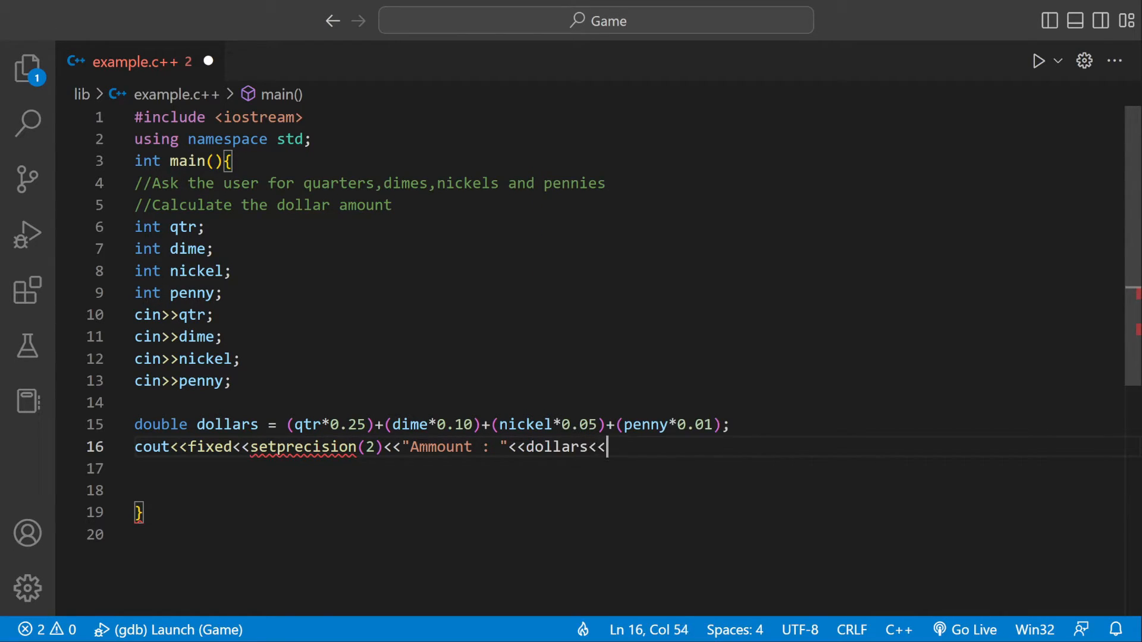
{"action": "type", "text": "endl;"}
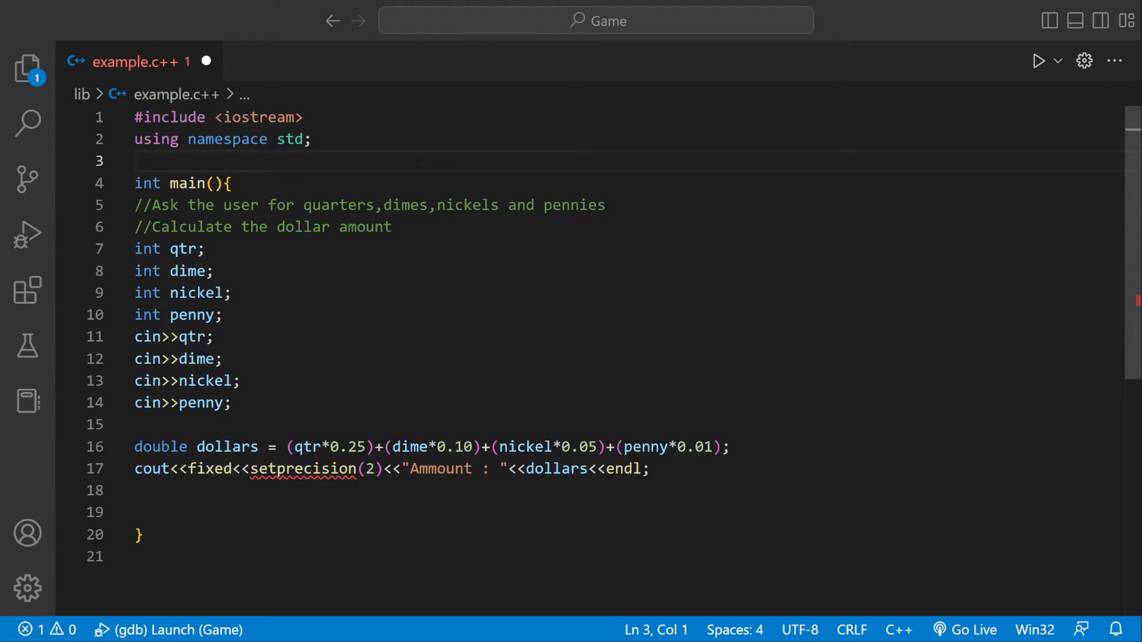
Add #include<iomanip> near the top of the file and launch a debug run.
{"action": "type", "text": "#include<iomanip>"}
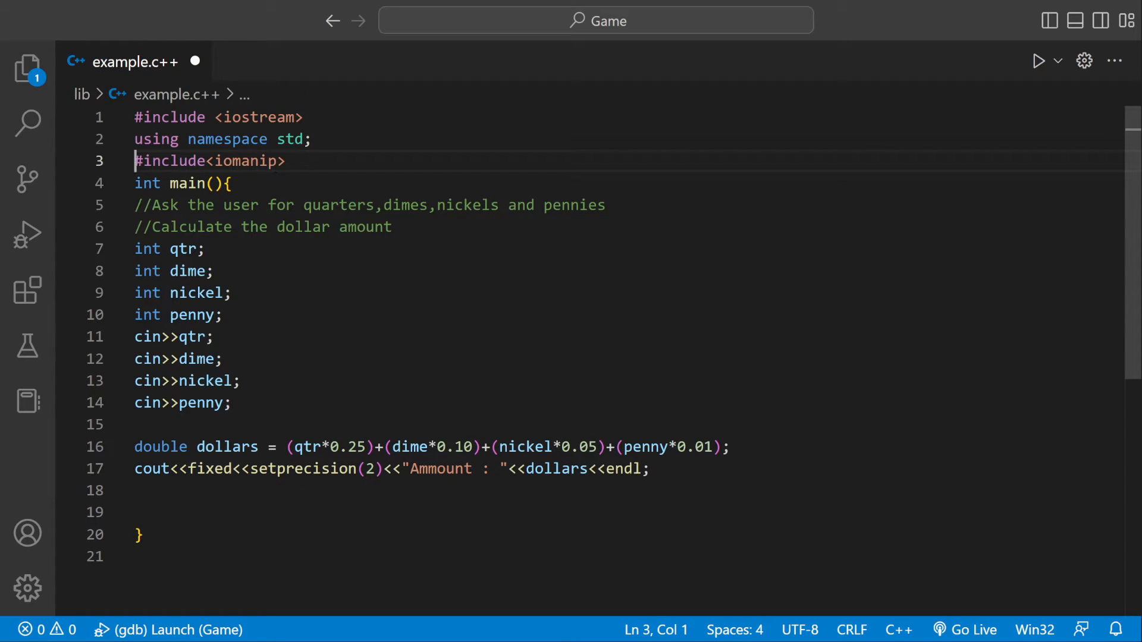
{"action": "double_click", "coordinate": [303, 469]}
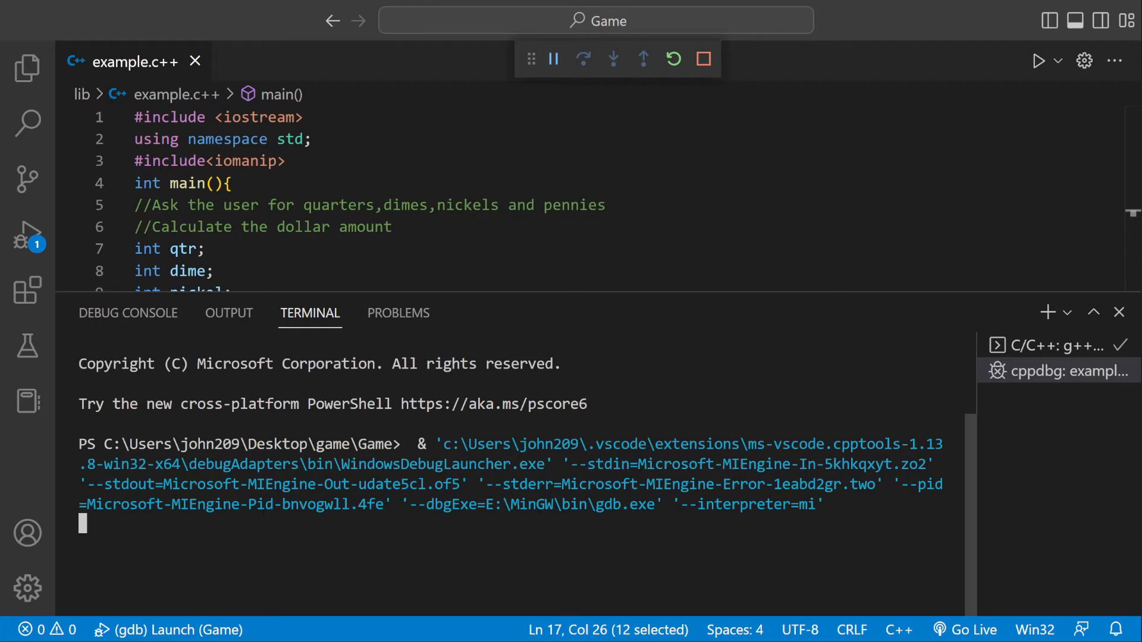
Enter 2 at the coin prompts to get Ammount : 0.82, then hide the terminal.
{"action": "type", "text": "2"}
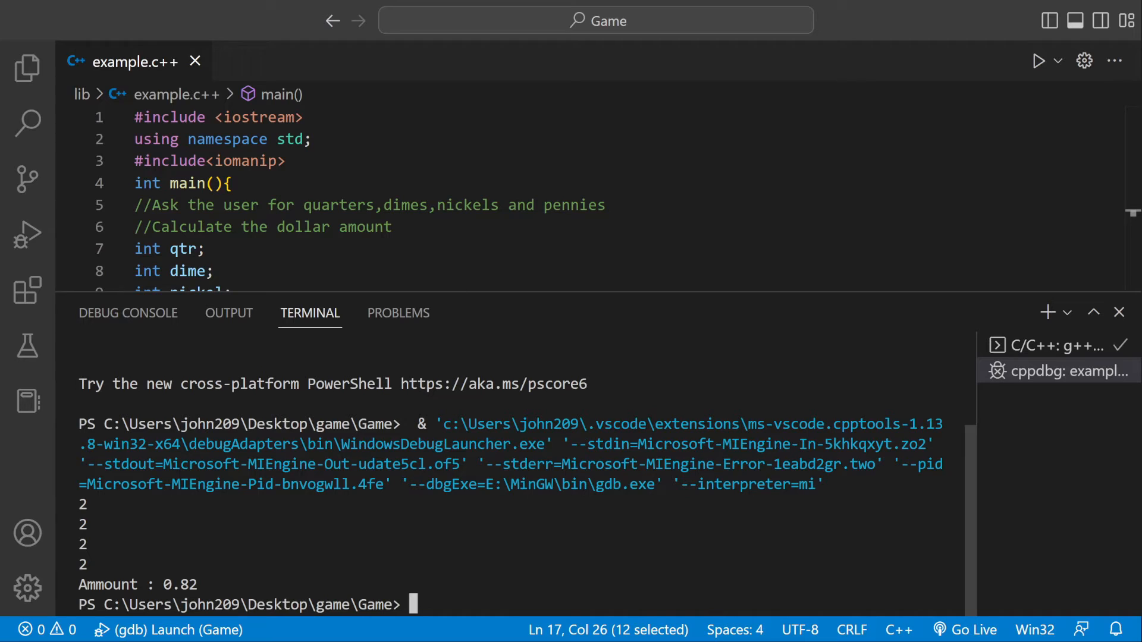
{"action": "left_click_drag", "start_coordinate": [83, 564], "coordinate": [203, 584]}
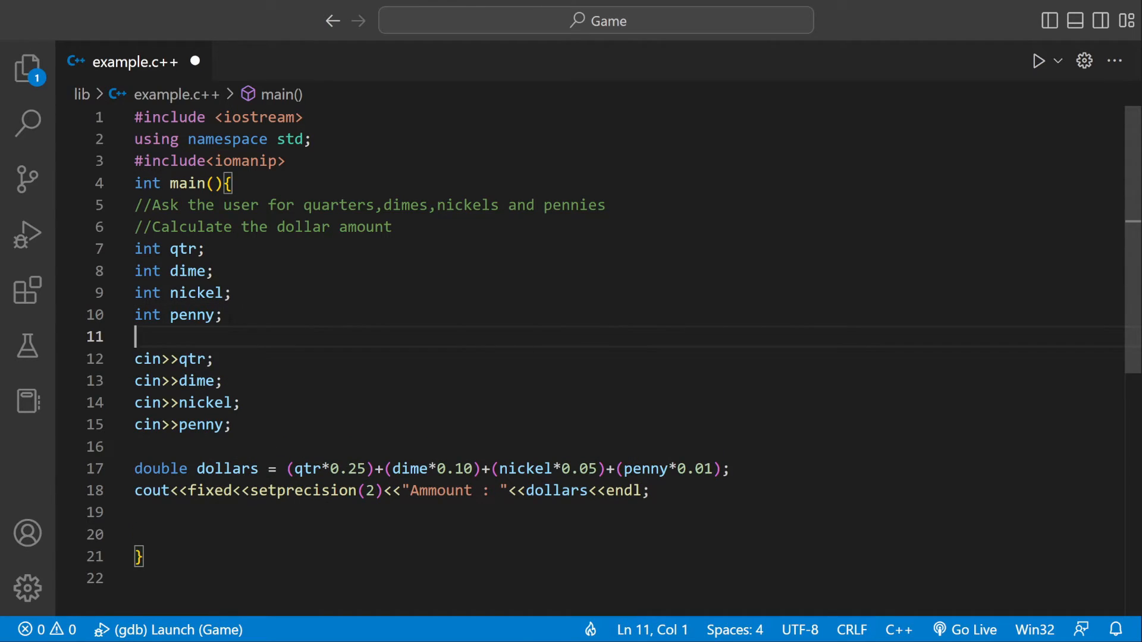
Write cout<<"Enter the number of quarters"; above the first cin and save.
{"action": "type", "text": "cout<<"}
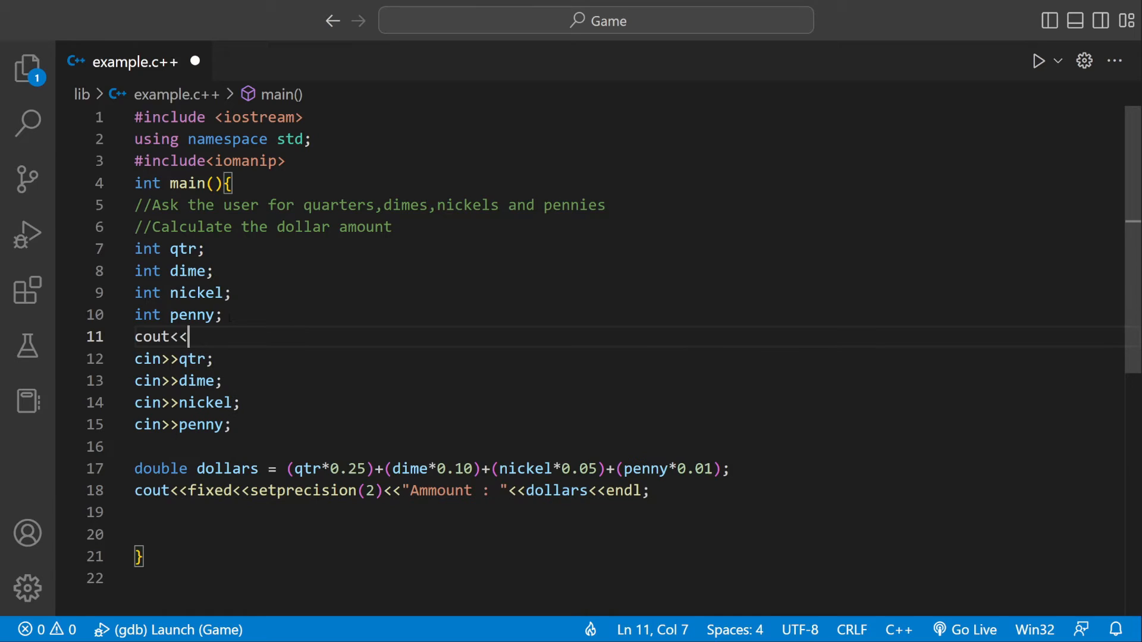
{"action": "type", "text": "\"Enter the number o"}
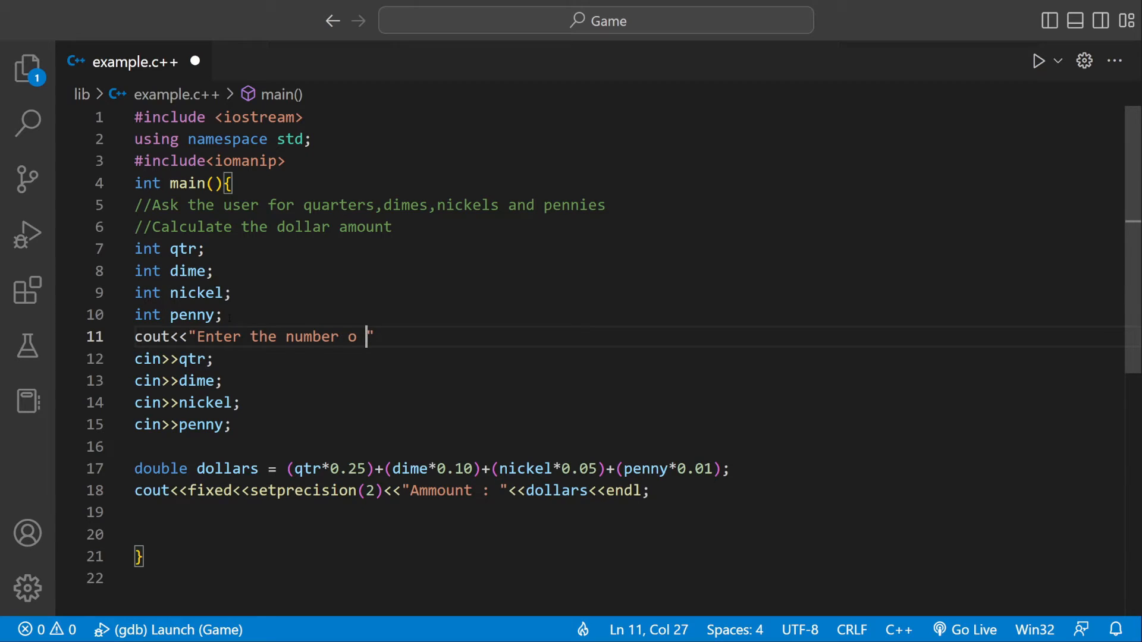
{"action": "type", "text": "f quar"}
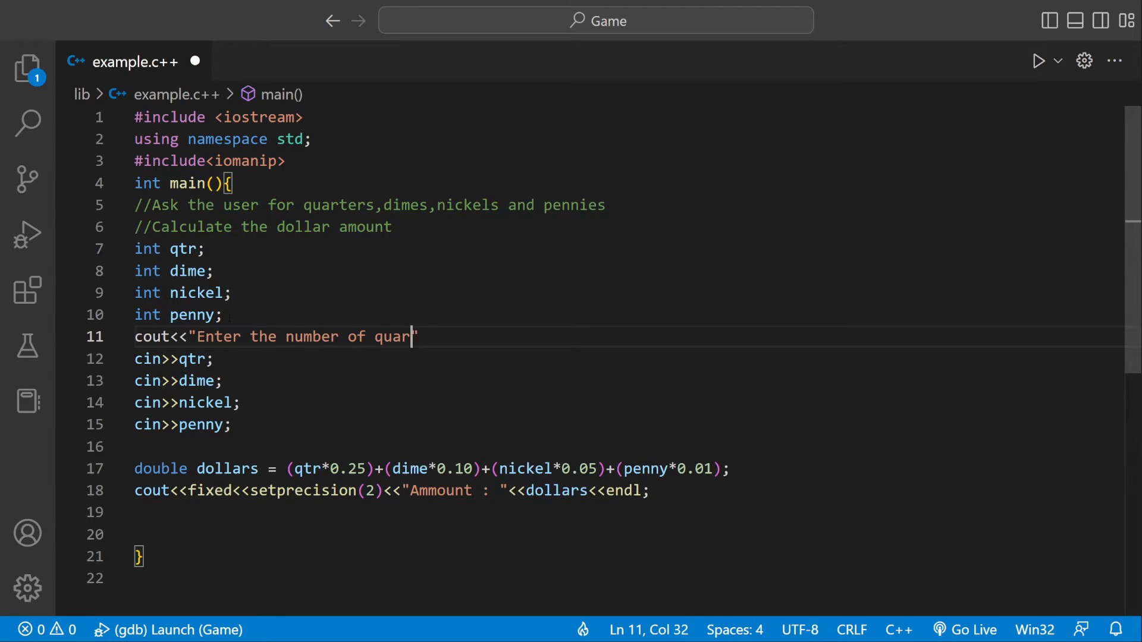
{"action": "type", "text": "ters"}
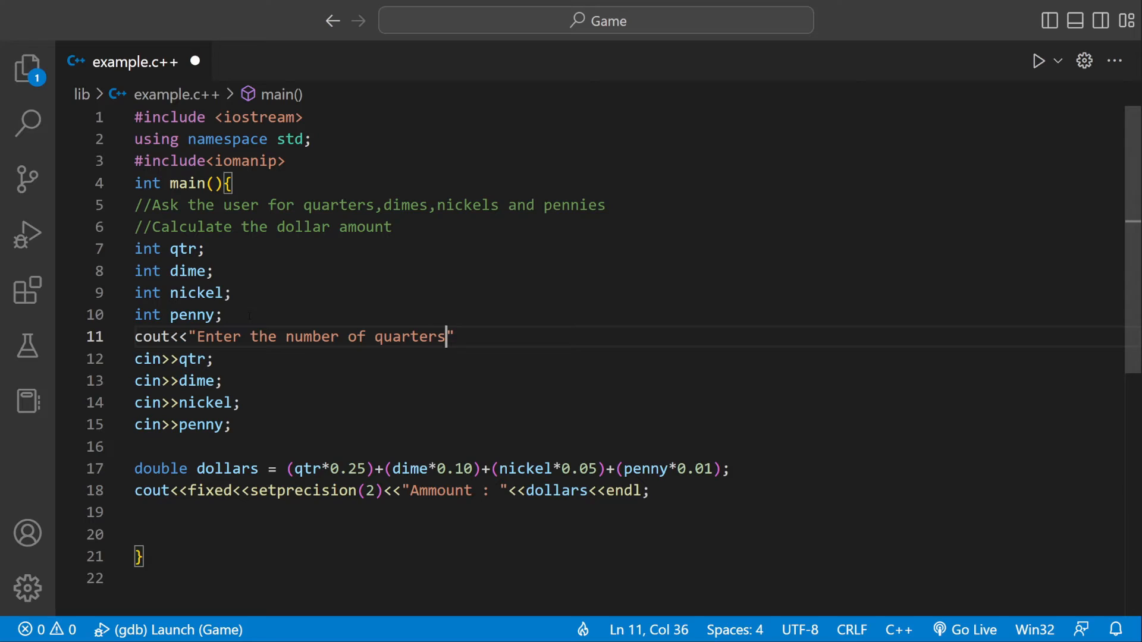
{"action": "type", "text": "\""}
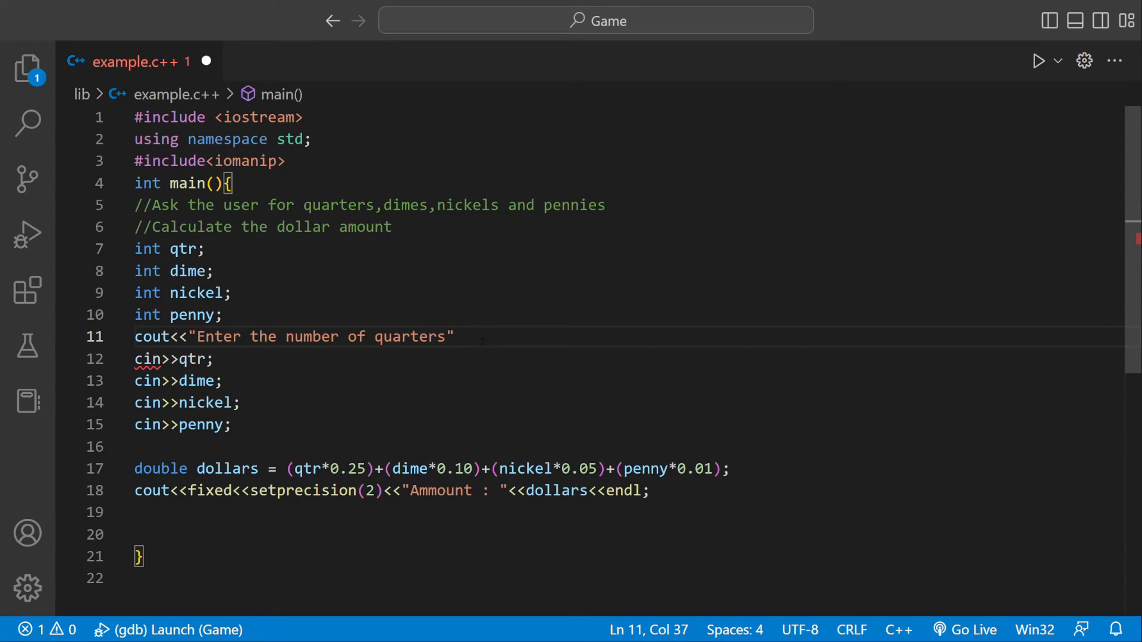
{"action": "type", "text": ";"}
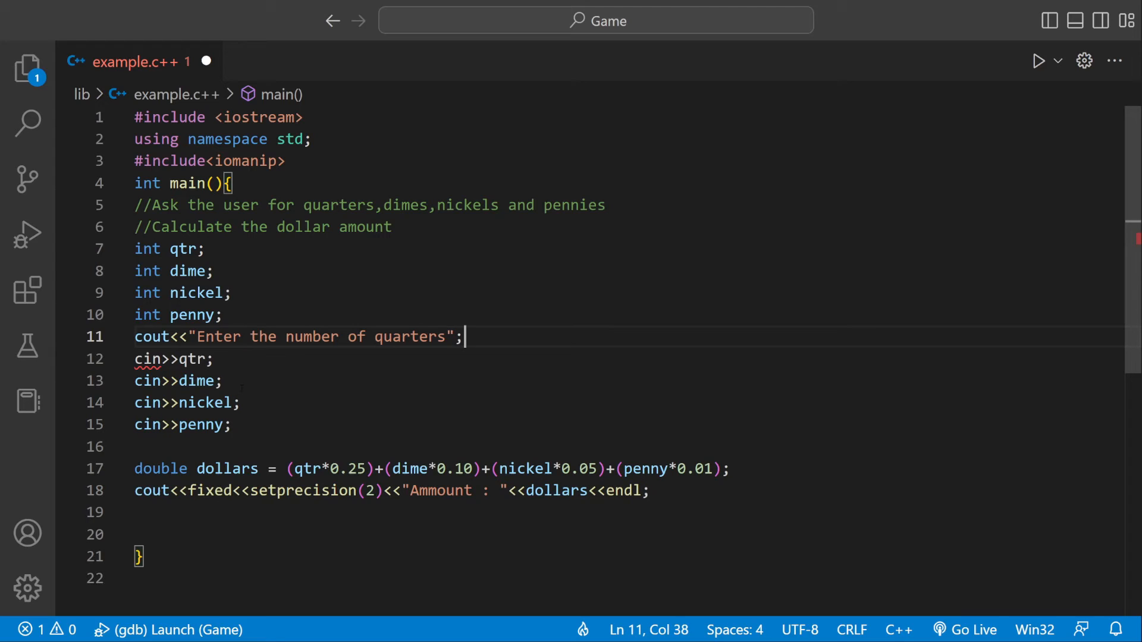
{"action": "key", "text": "ctrl+s"}
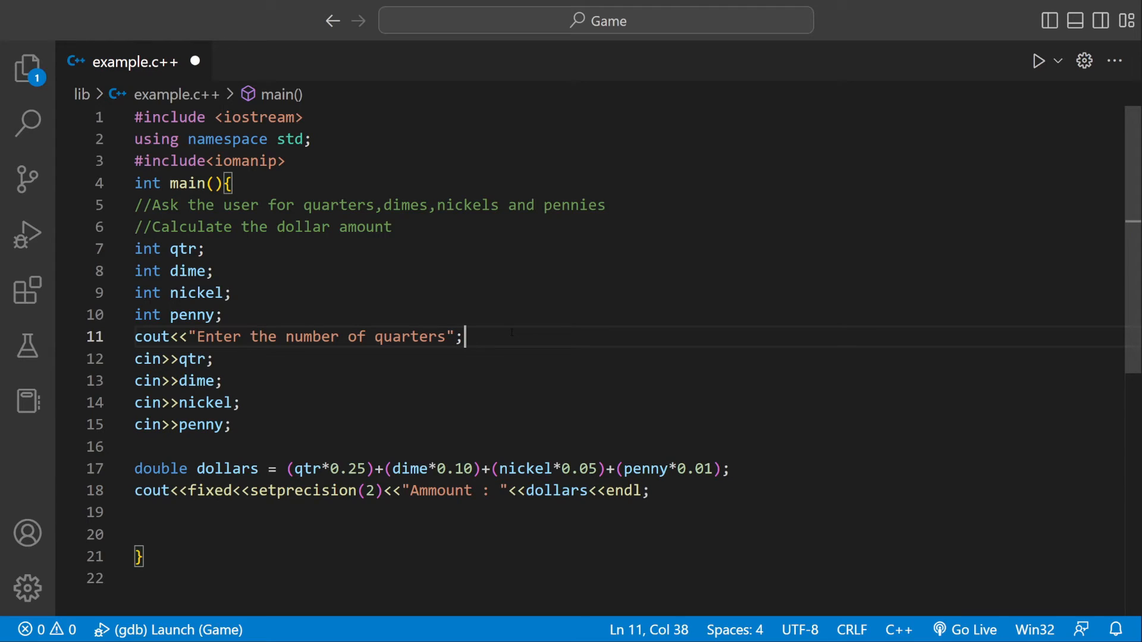
{"action": "left_click_drag", "start_coordinate": [465, 336], "coordinate": [135, 337]}
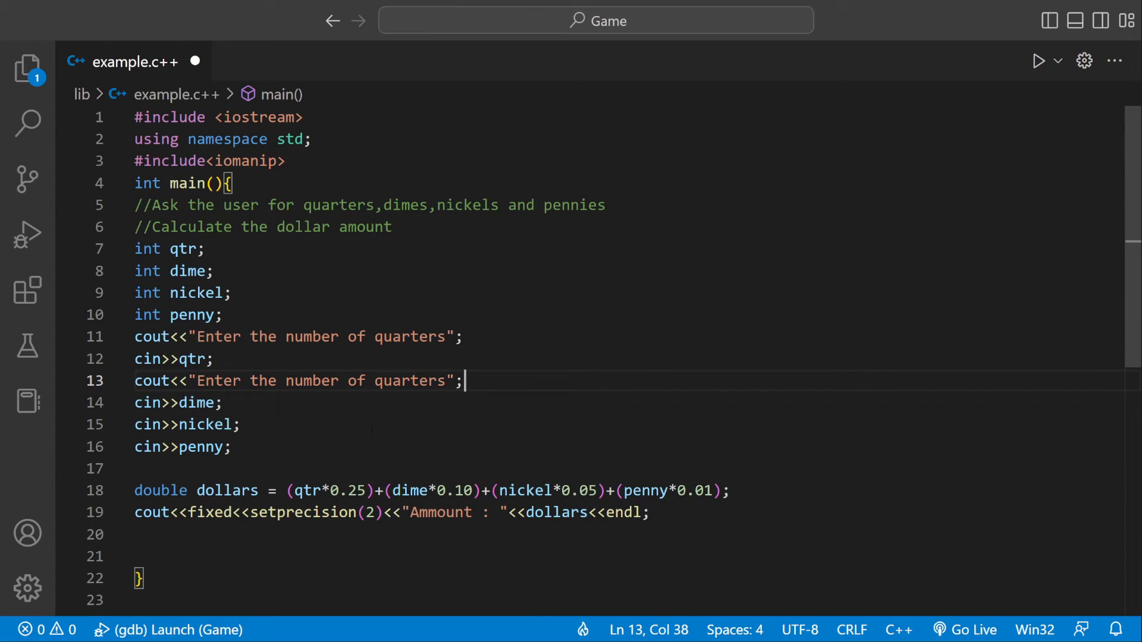
Add matching prompt lines for dimes, nickels and pennies above their cin statements.
{"action": "double_click", "coordinate": [409, 381]}
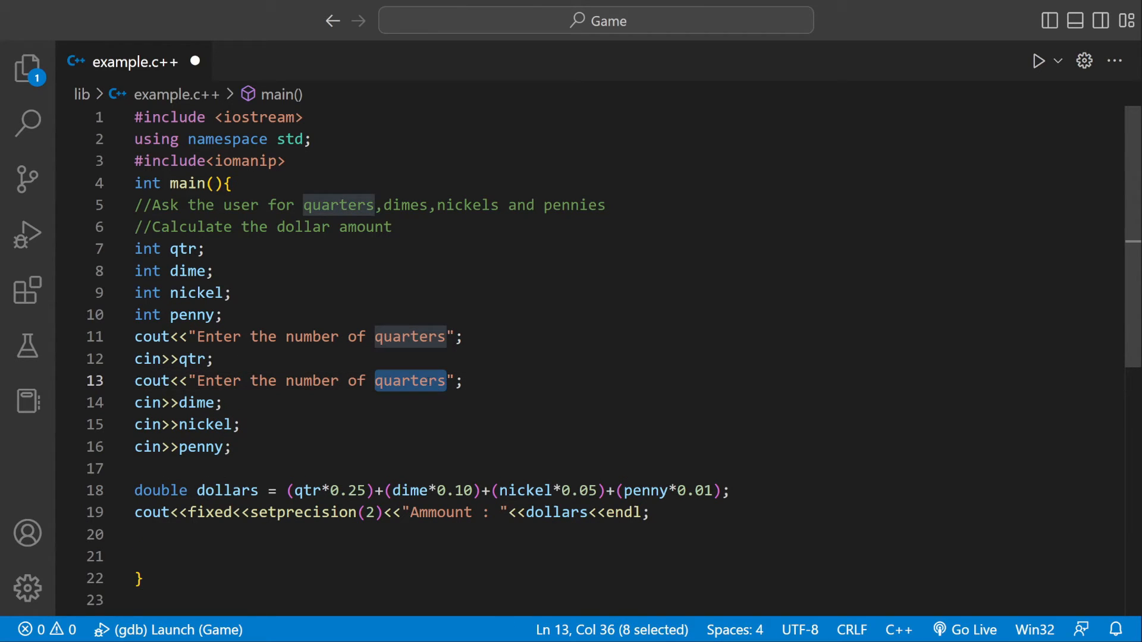
{"action": "type", "text": "ddin"}
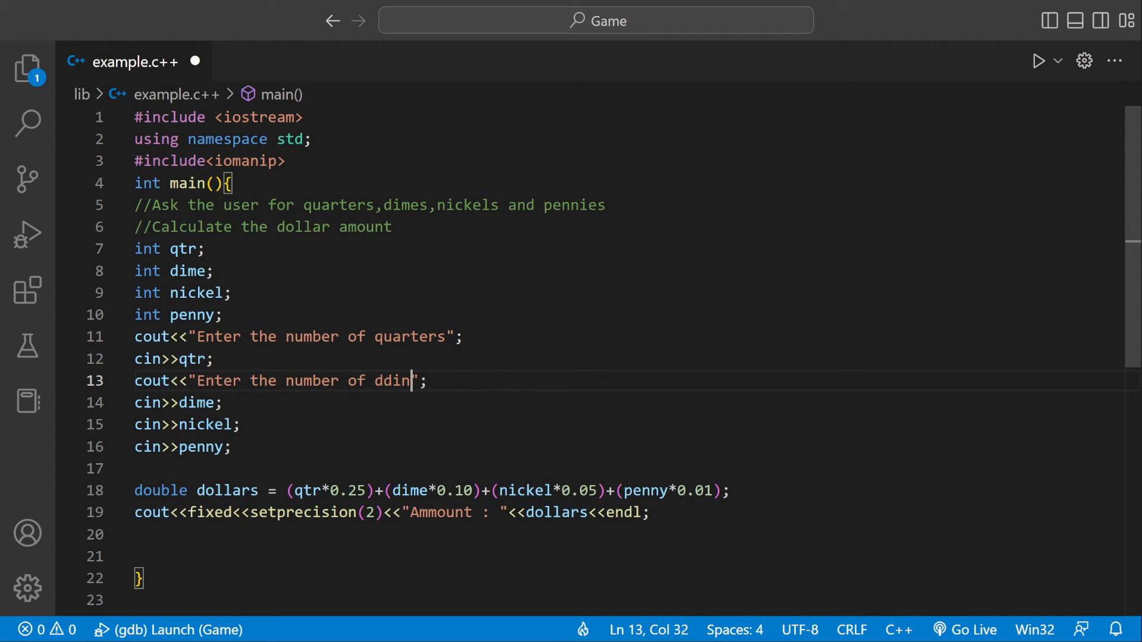
{"action": "type", "text": "es"}
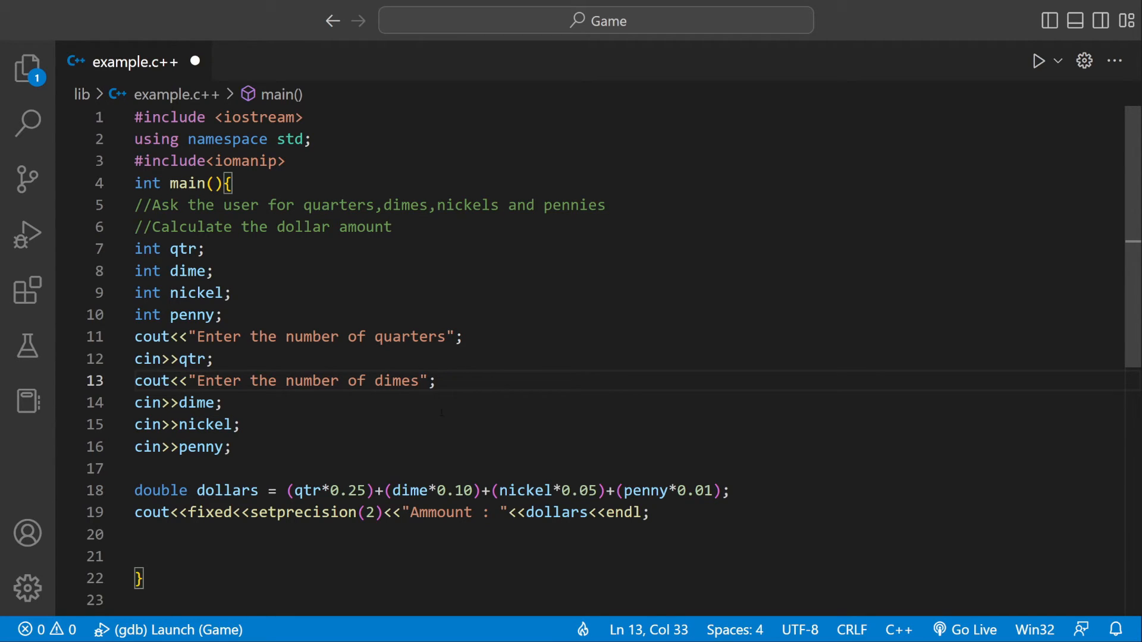
{"action": "key", "text": "Enter"}
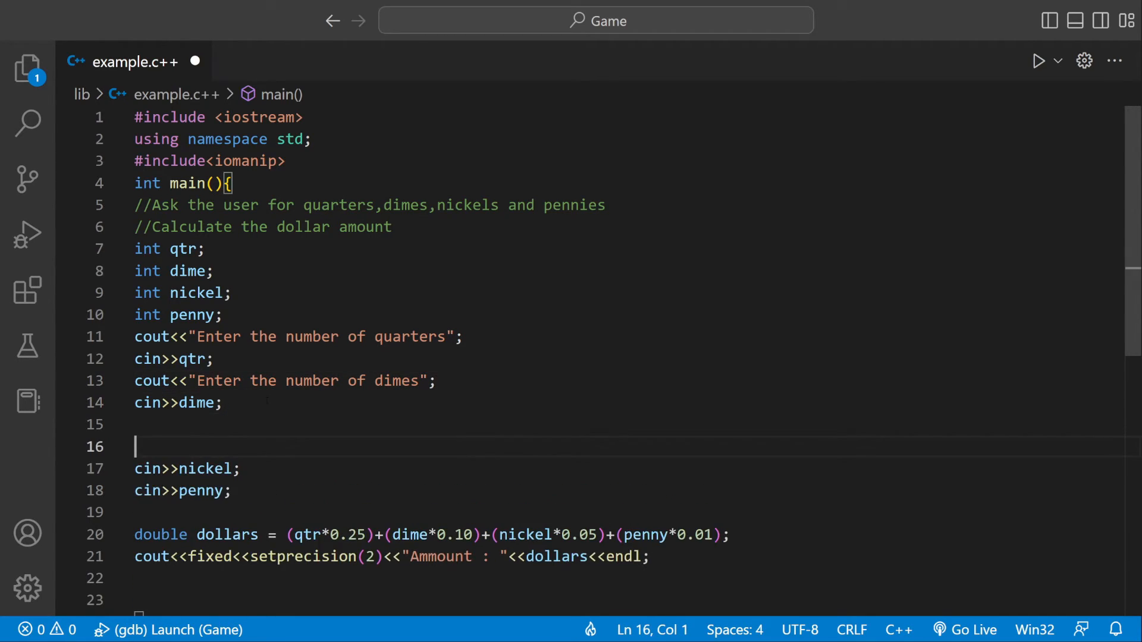
{"action": "type", "text": "cout<<\"Enter the number of quarters\";"}
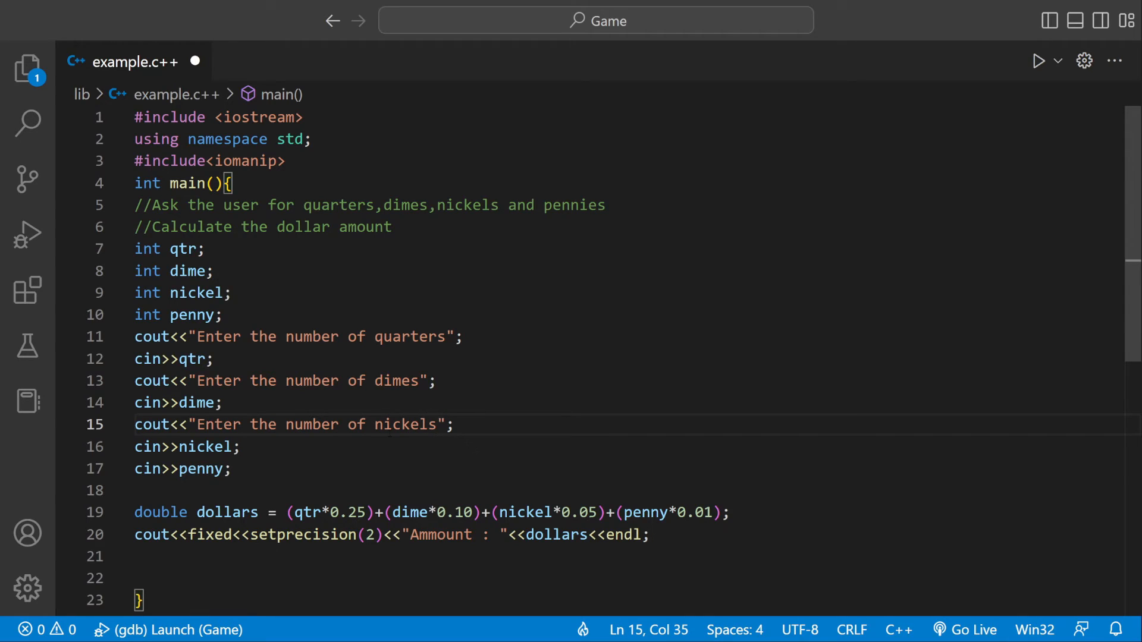
{"action": "type", "text": "cout<<\"Enter the number of quarters\";"}
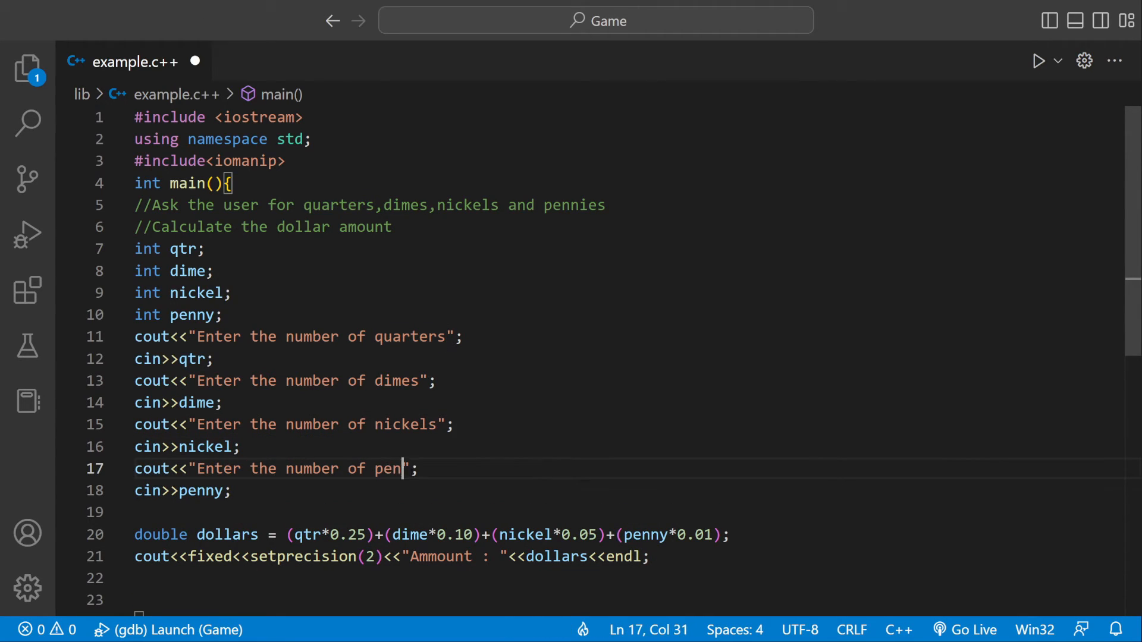
{"action": "type", "text": "nies"}
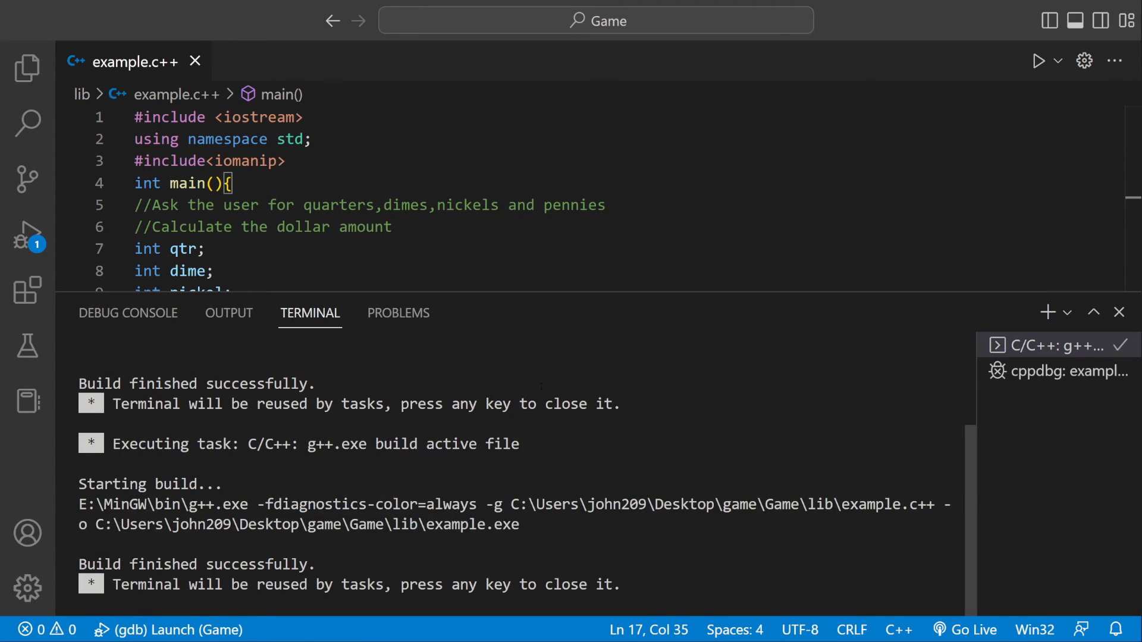
Test the prompts in a run with input 2, add ": " to each prompt, and stop the run.
{"action": "left_click", "coordinate": [1043, 59]}
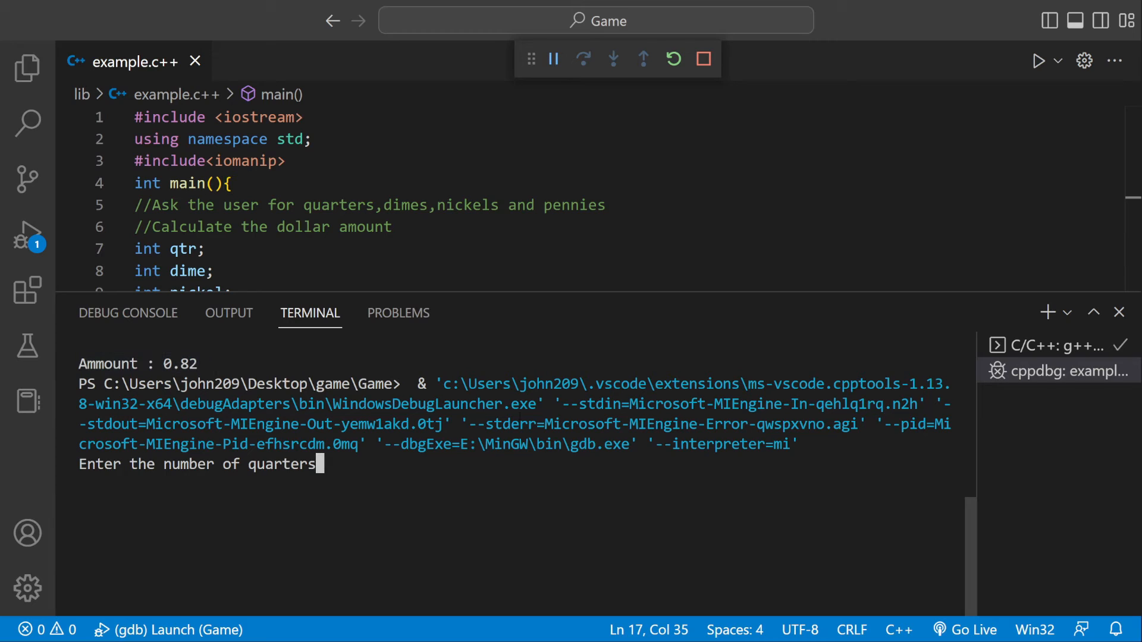
{"action": "type", "text": "2"}
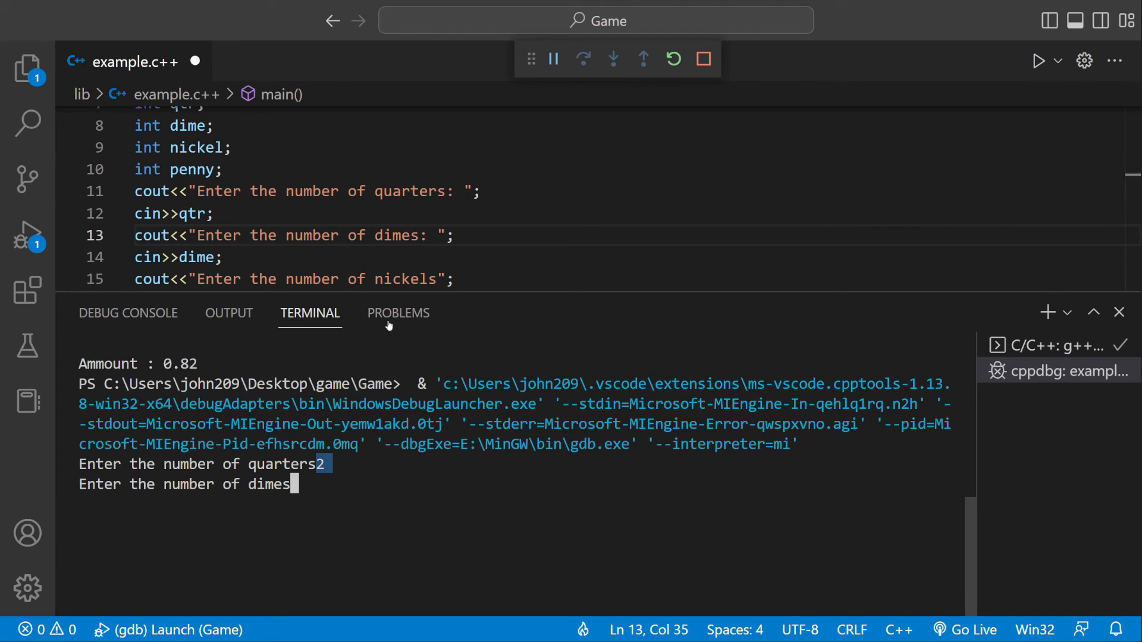
{"action": "scroll", "scroll_direction": "down", "scroll_amount": 3}
{"action": "type", "text": ": "}
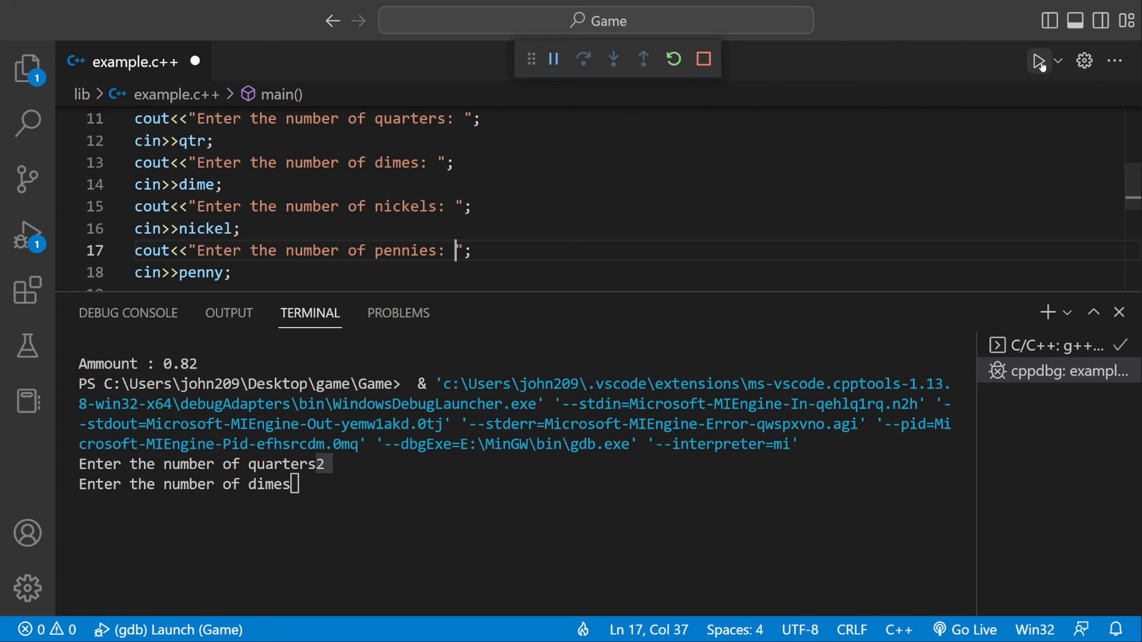
{"action": "left_click", "coordinate": [701, 58]}
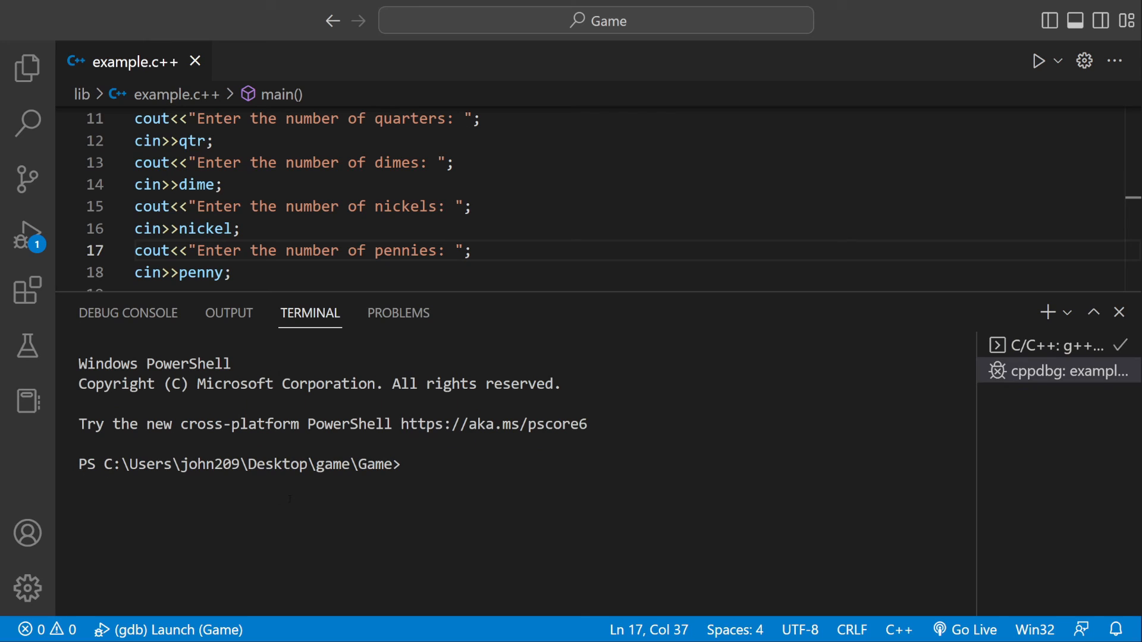
Rerun with the colon-ended prompts, enter 2s, and return focus to the source code.
{"action": "left_click", "coordinate": [1042, 70]}
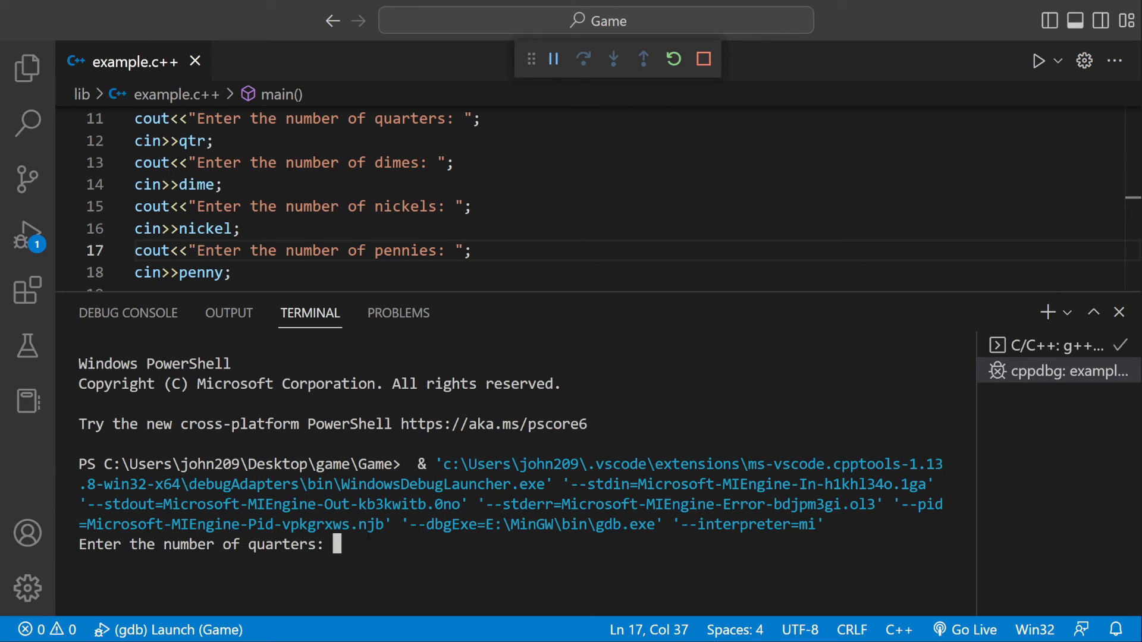
{"action": "type", "text": "2"}
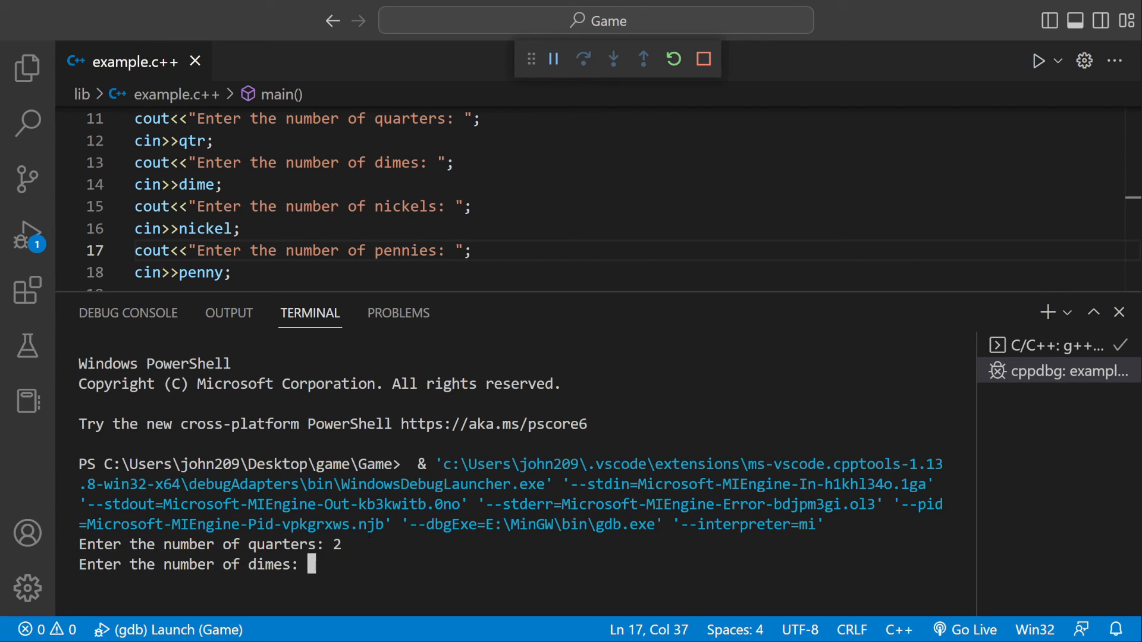
{"action": "type", "text": "2"}
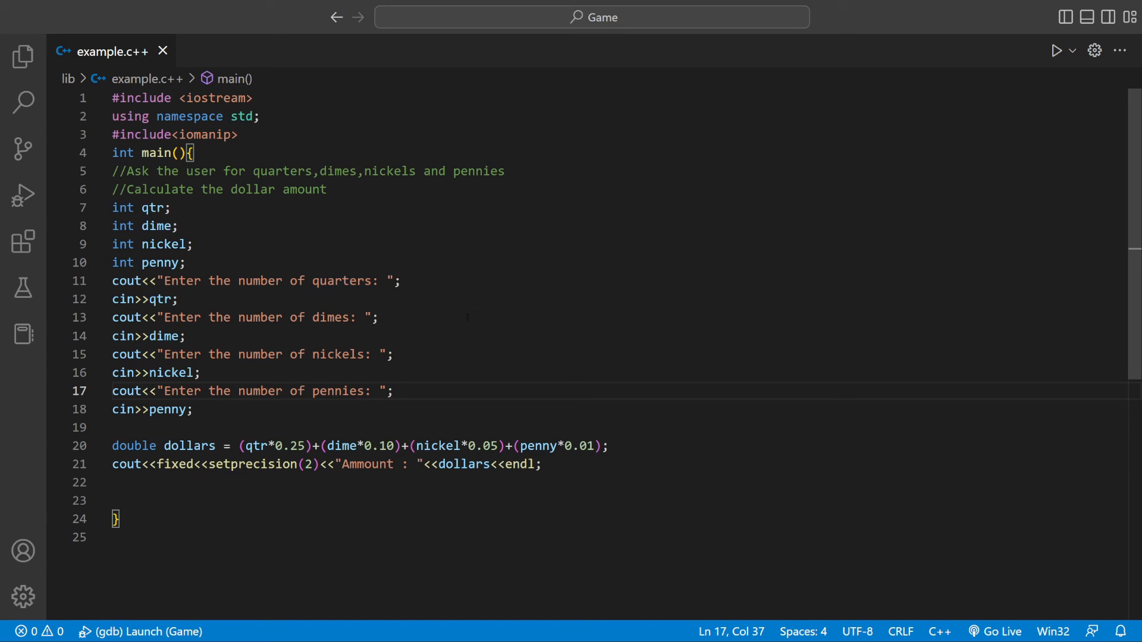
{"action": "left_click", "coordinate": [378, 316]}
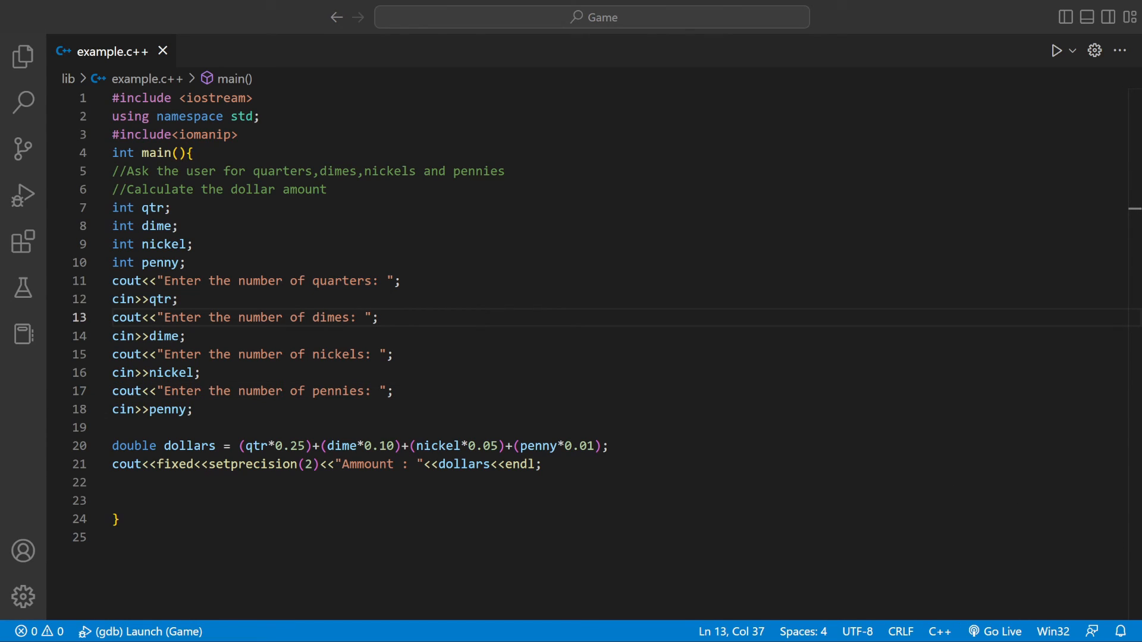